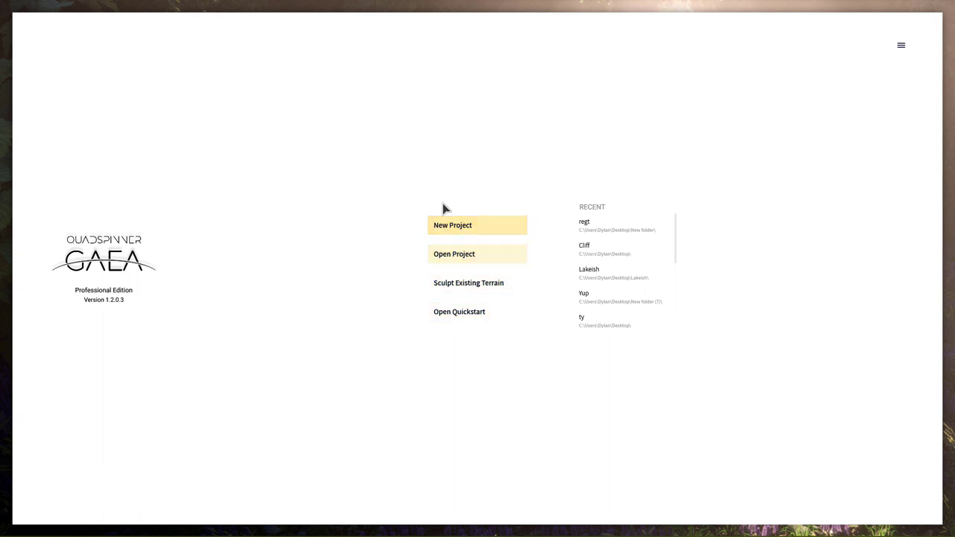
# Start a new Gaea project with the default Mountain → Erosion graph
pyautogui.click(452, 224)
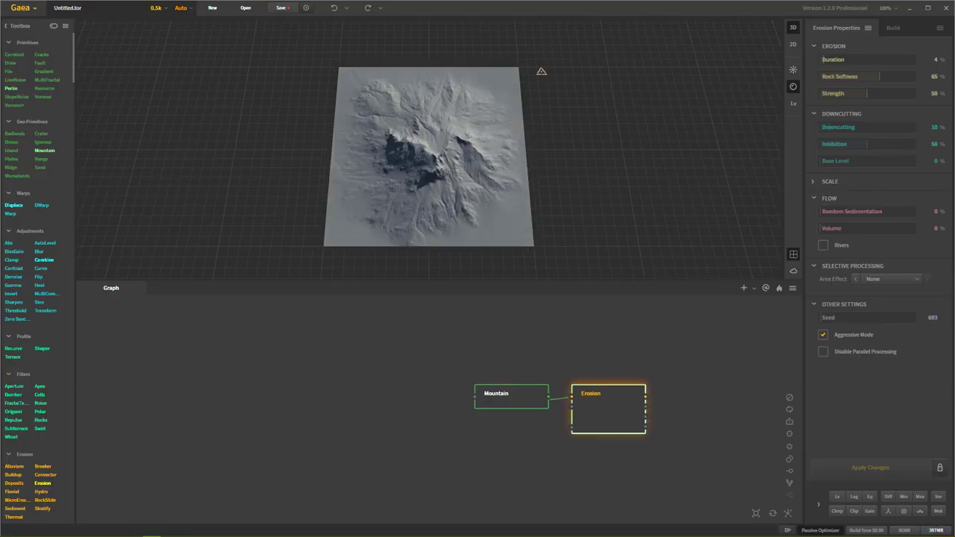
pyautogui.moveTo(450, 529)
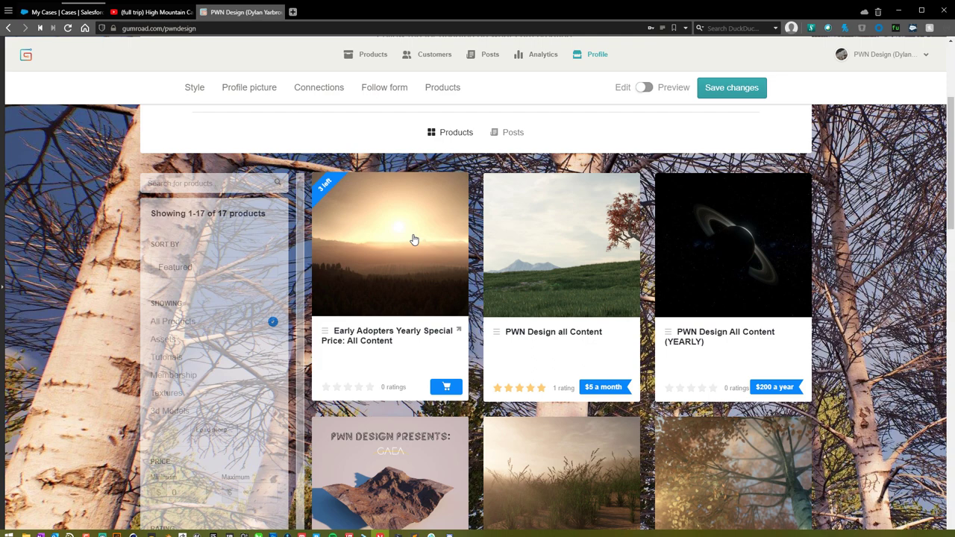
pyautogui.moveTo(397, 284)
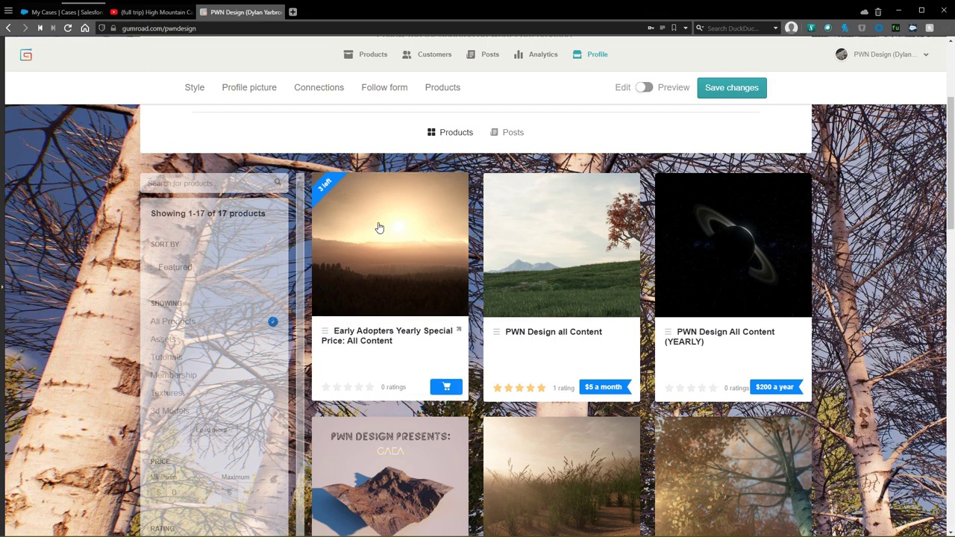
pyautogui.moveTo(344, 206)
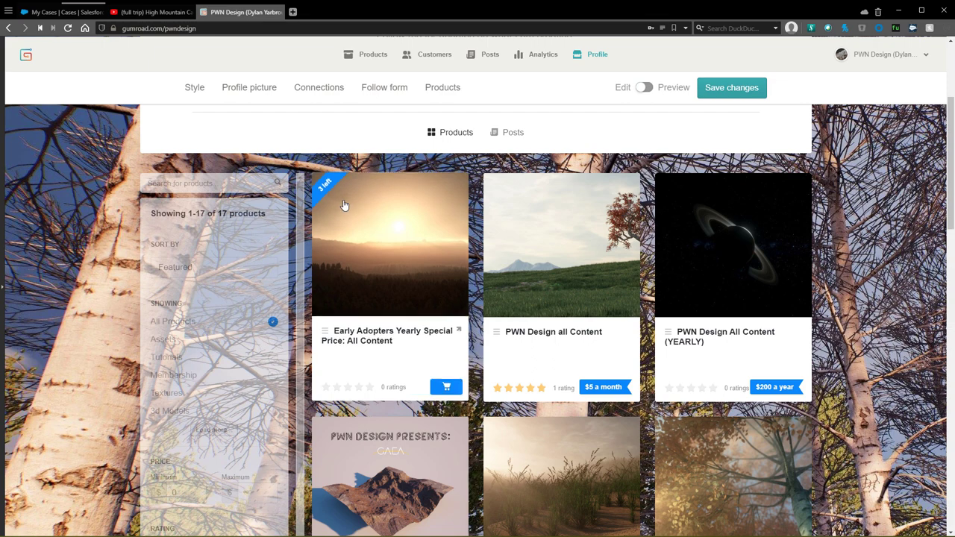
pyautogui.moveTo(358, 215)
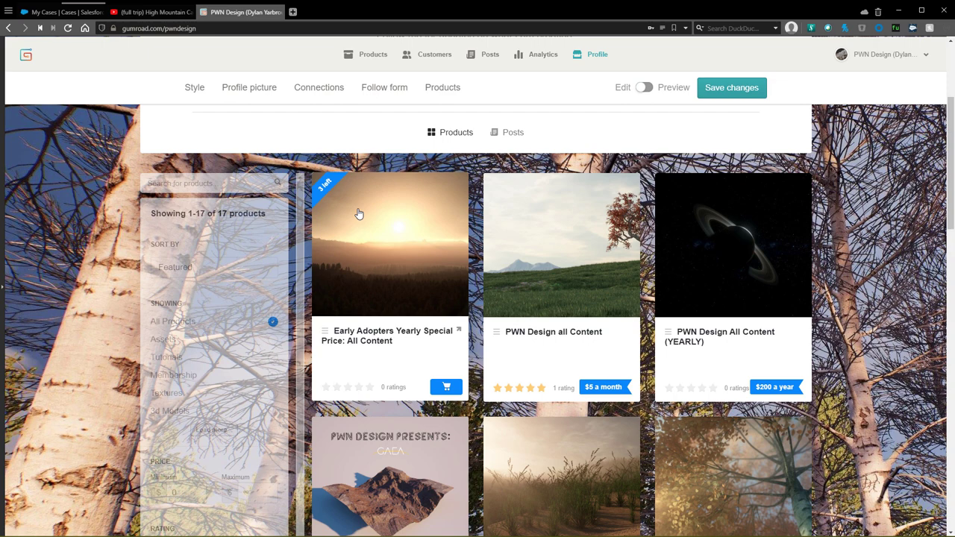
pyautogui.moveTo(391, 279)
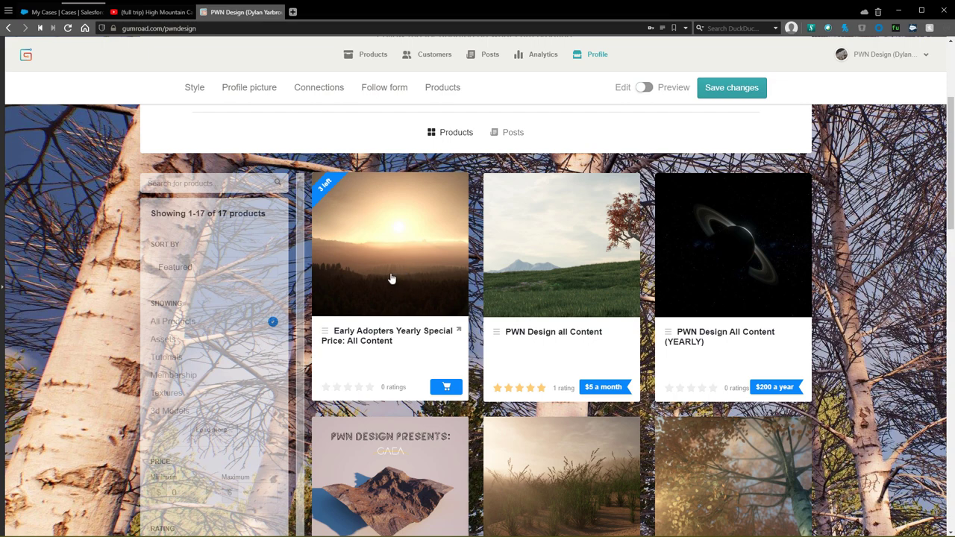
pyautogui.moveTo(403, 188)
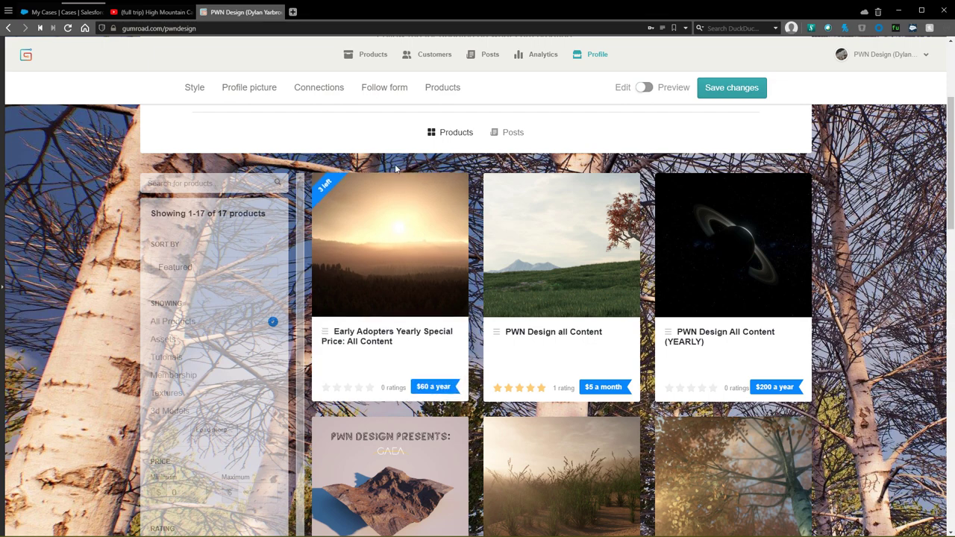
pyautogui.scroll(-3)
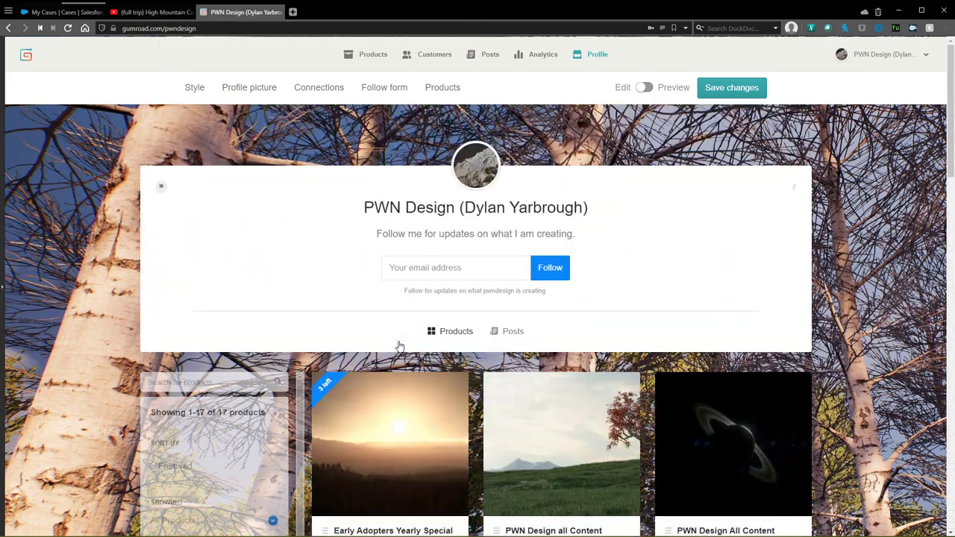
pyautogui.scroll(-3)
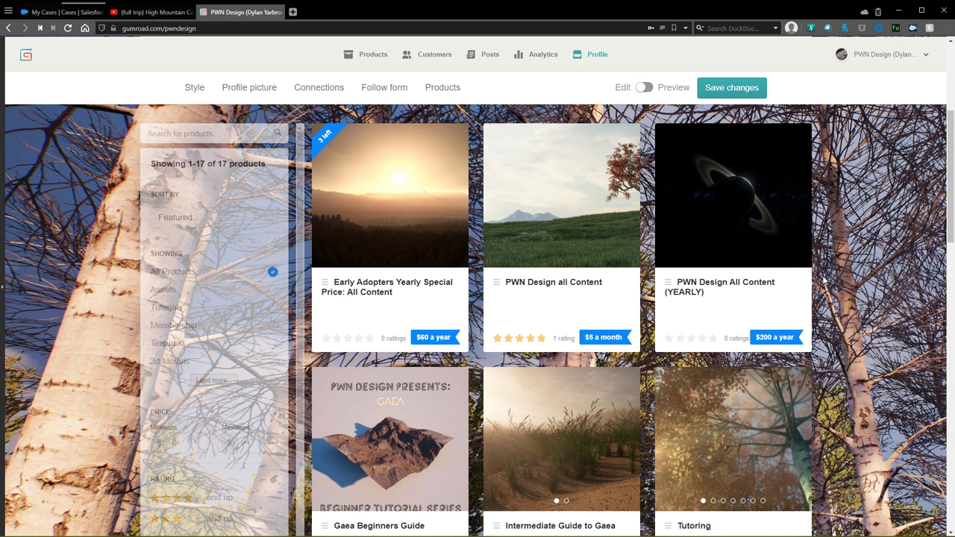
pyautogui.moveTo(883, 167)
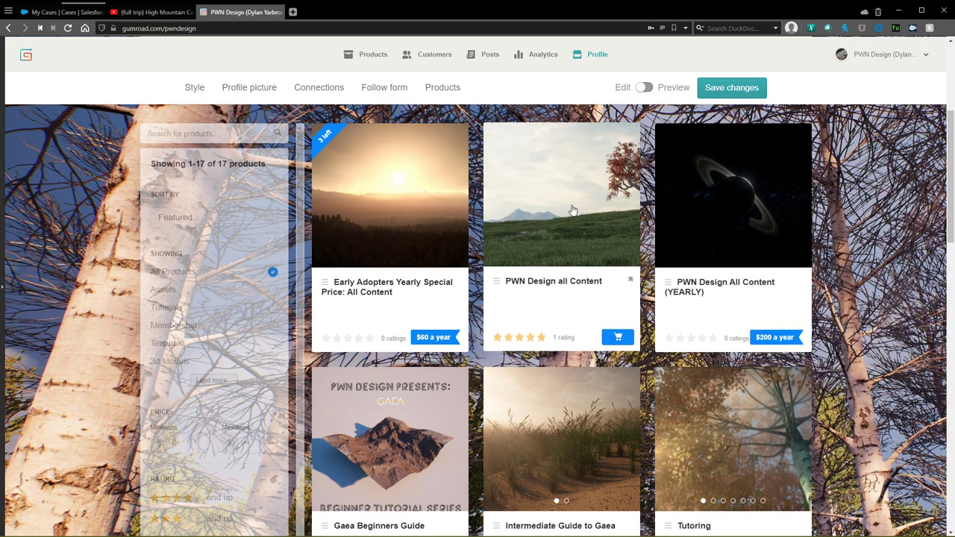
pyautogui.scroll(-3)
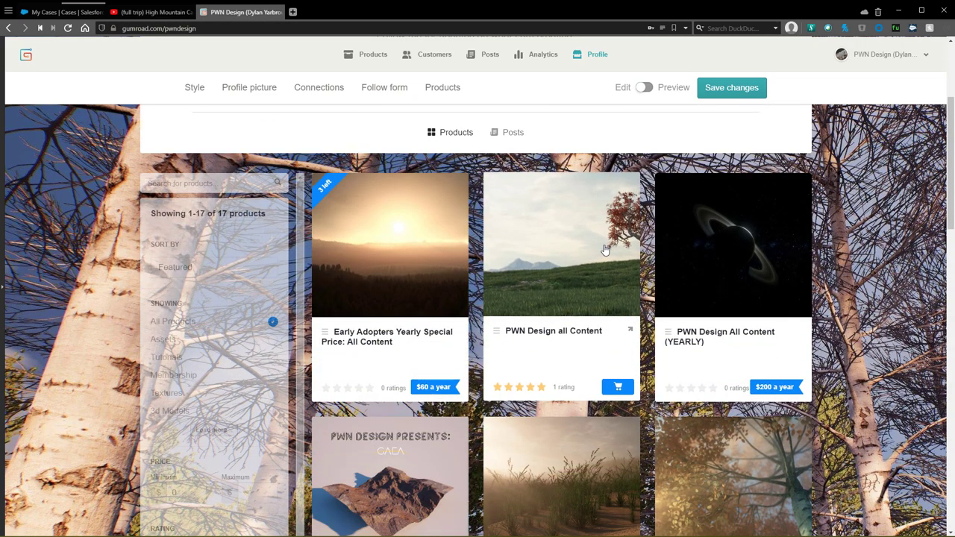
pyautogui.moveTo(597, 244)
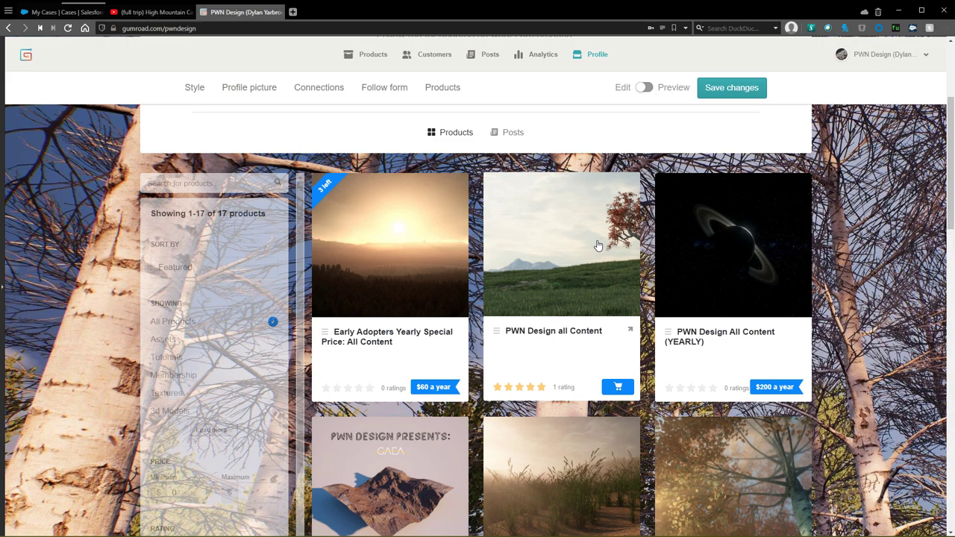
pyautogui.scroll(-3)
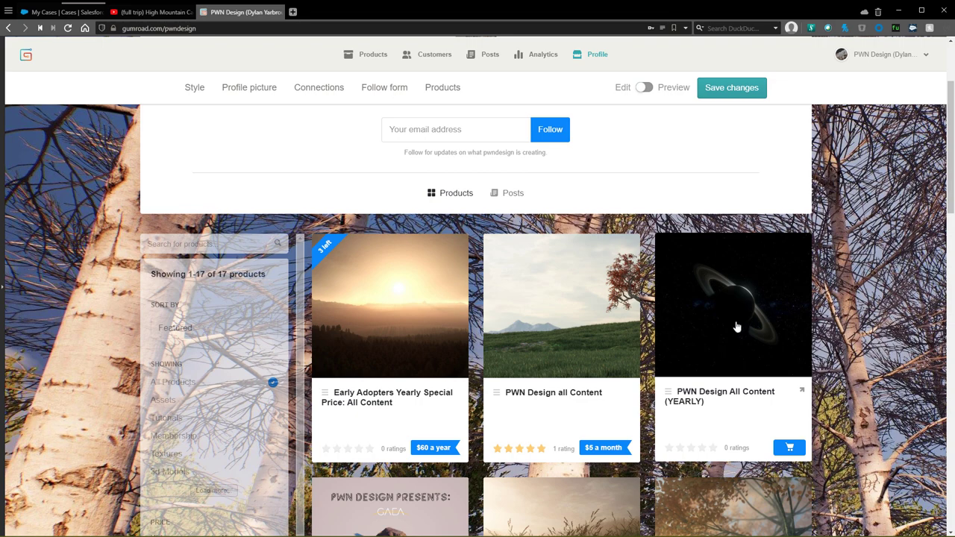
pyautogui.moveTo(768, 317)
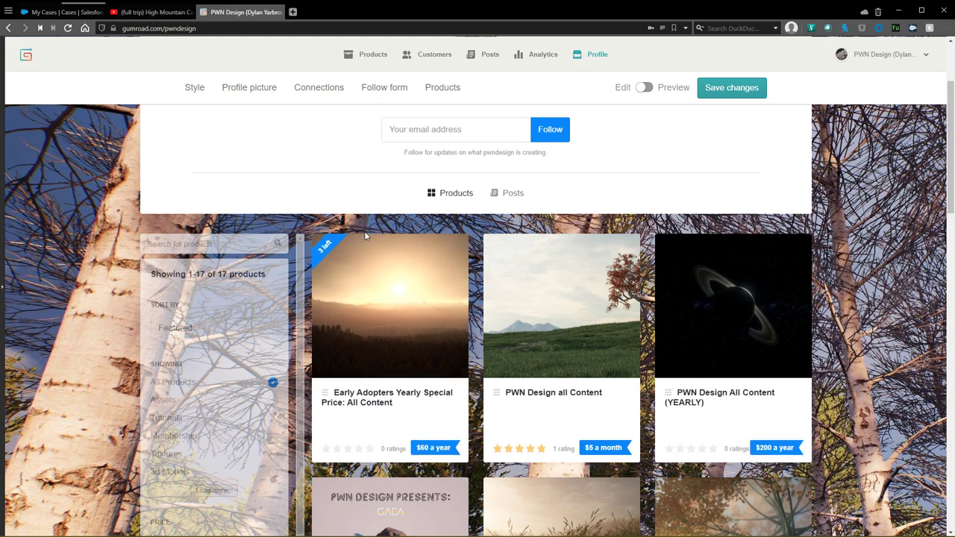
pyautogui.moveTo(430, 277)
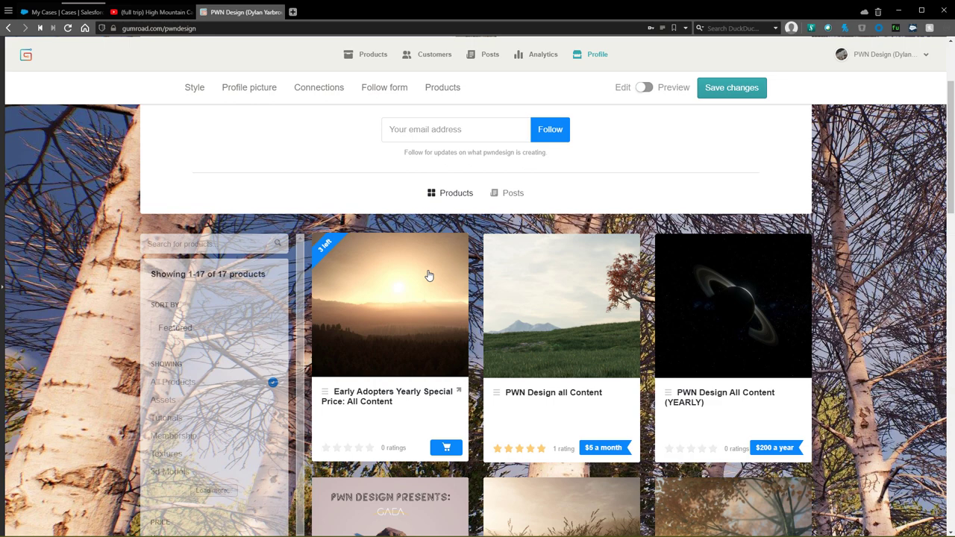
pyautogui.moveTo(373, 279)
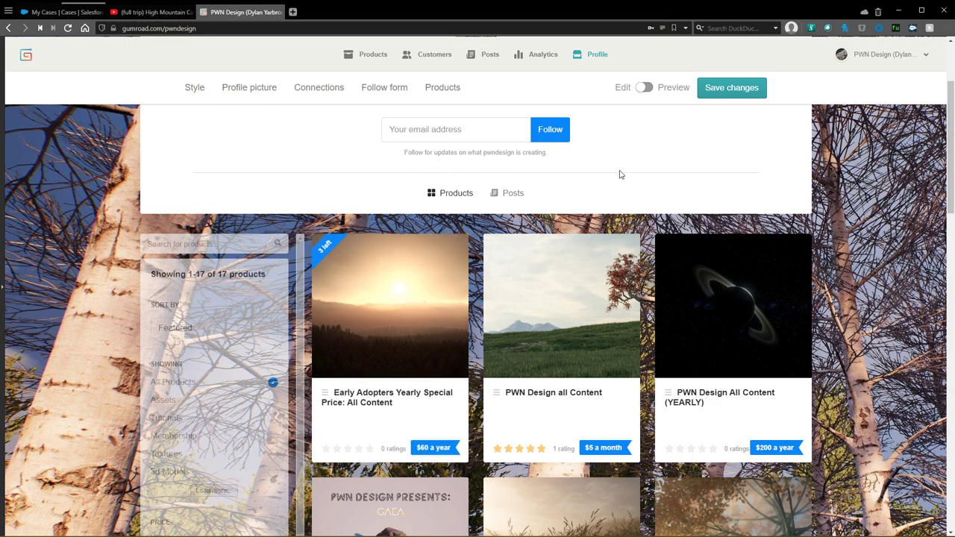
pyautogui.moveTo(540, 168)
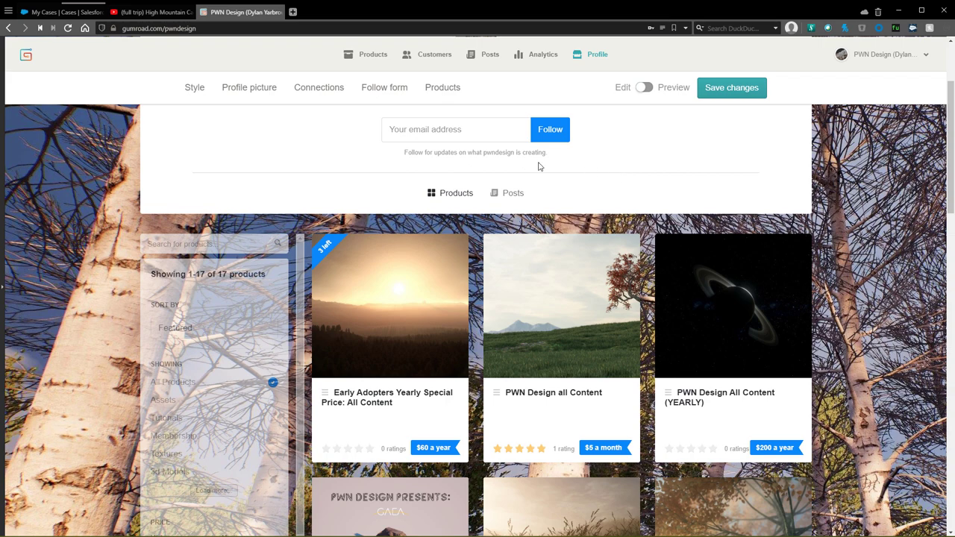
pyautogui.moveTo(870, 186)
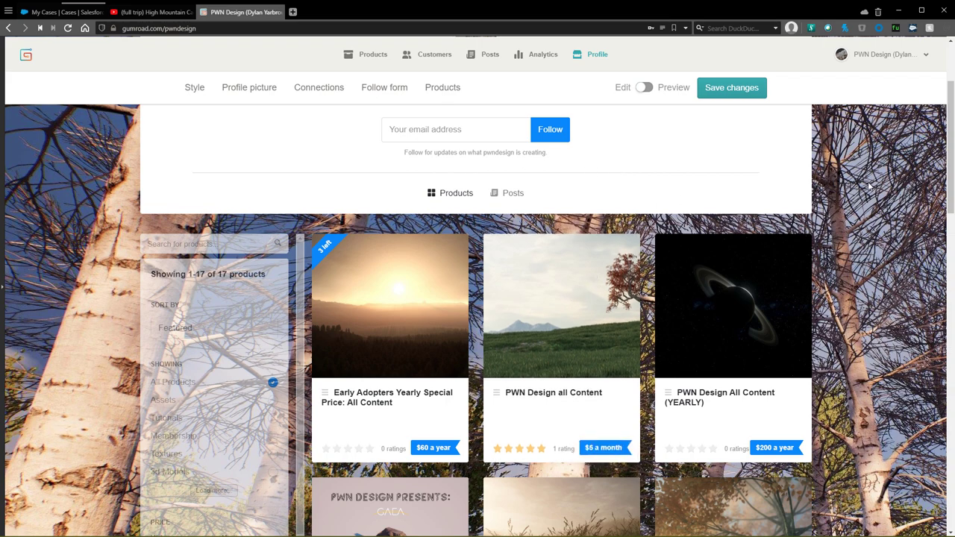
pyautogui.scroll(-3)
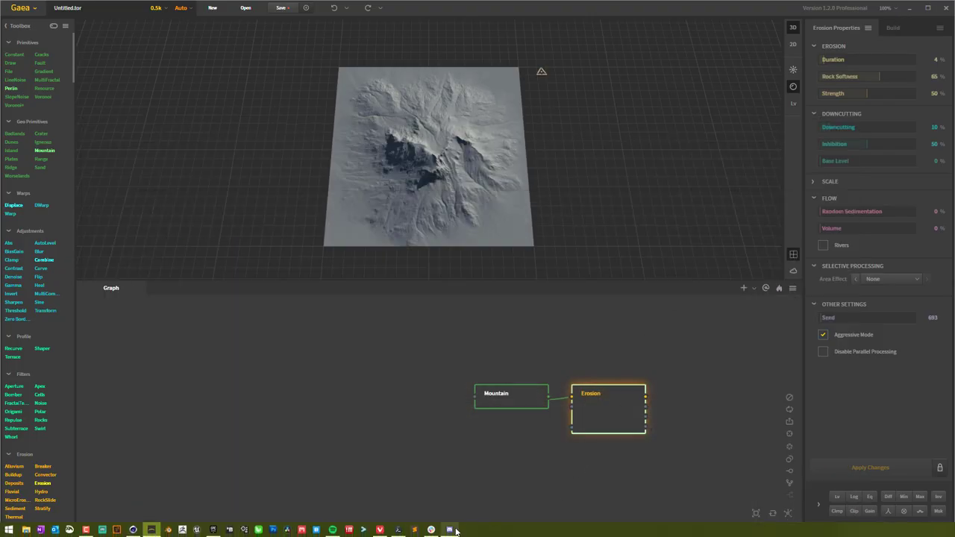
pyautogui.click(448, 530)
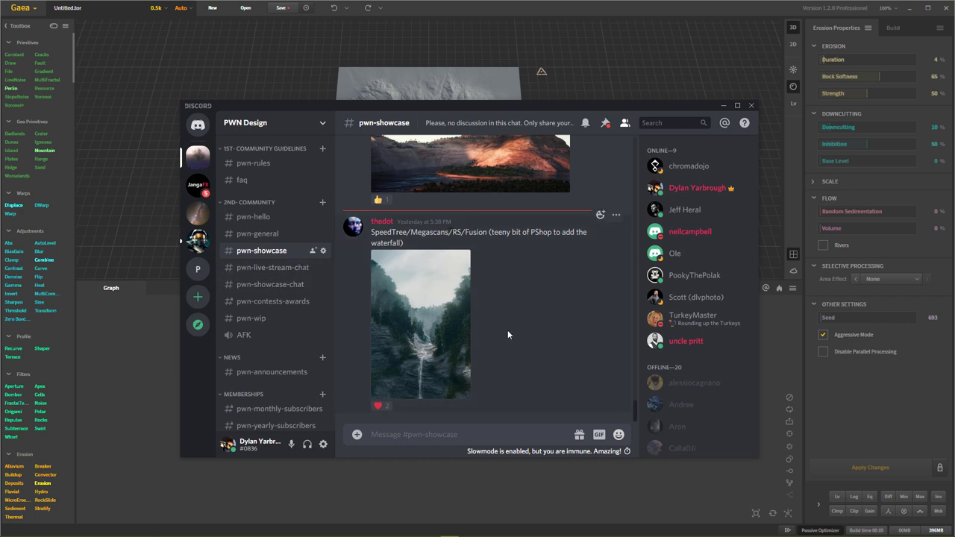
pyautogui.moveTo(519, 328)
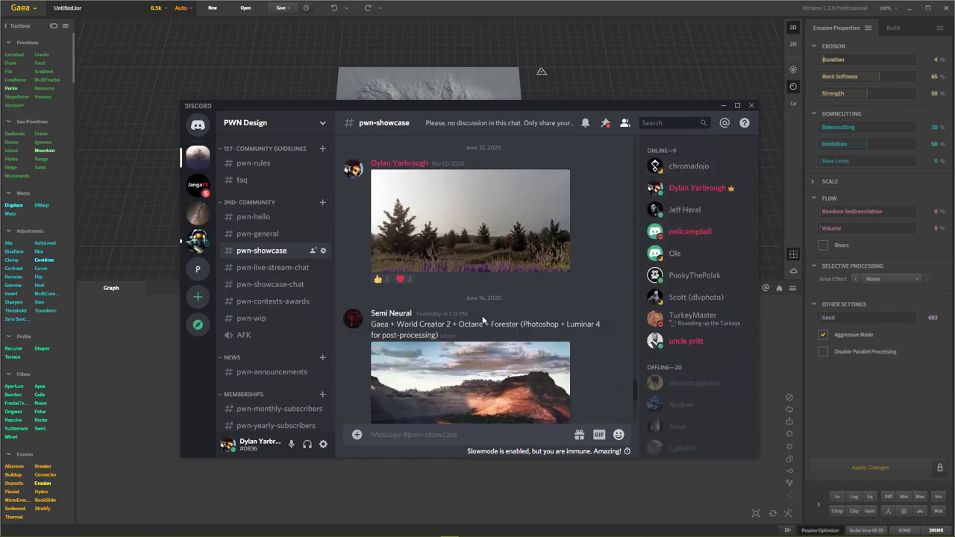
pyautogui.scroll(-3)
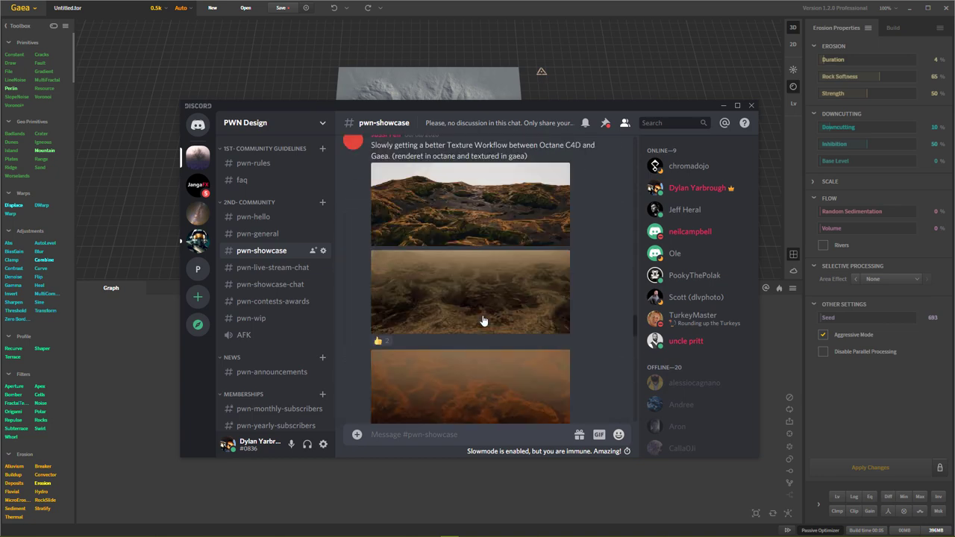
pyautogui.scroll(-3)
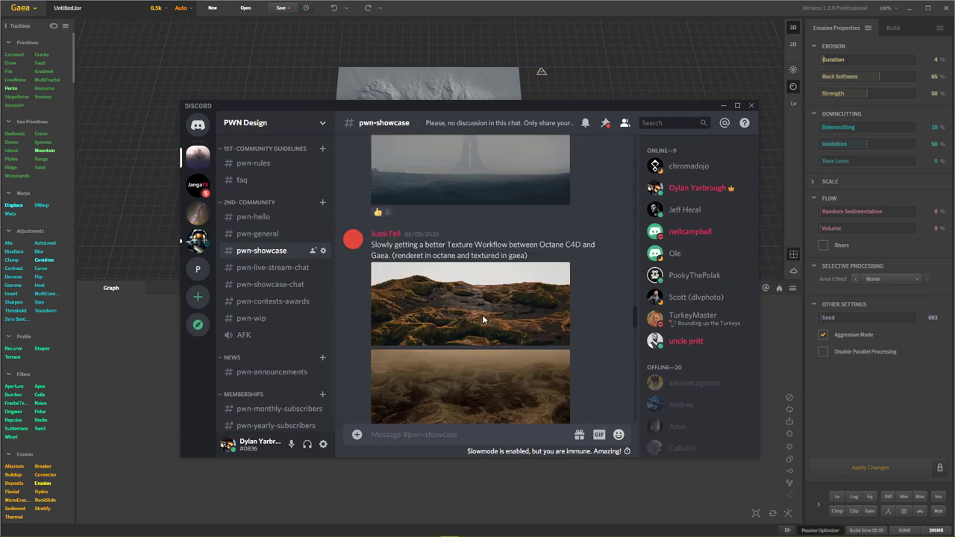
pyautogui.scroll(-3)
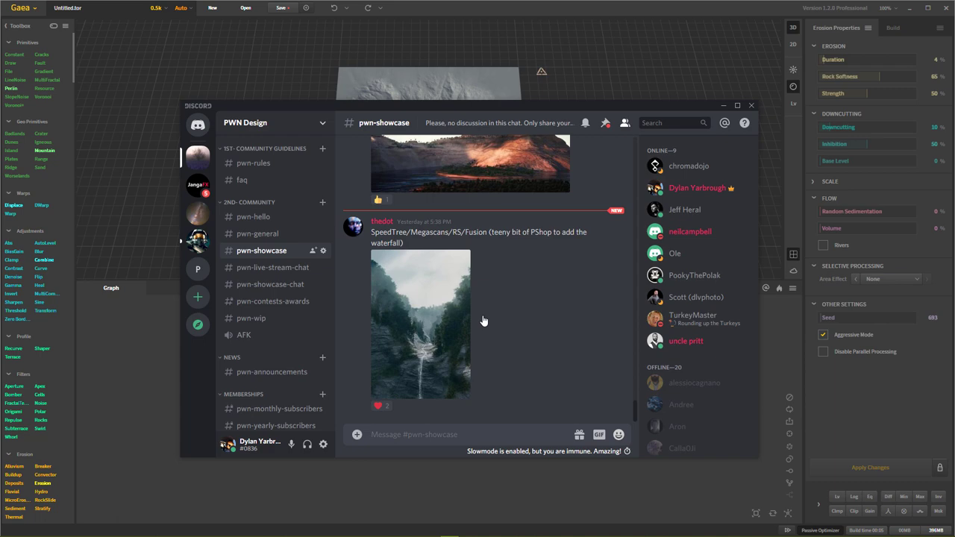
pyautogui.moveTo(701, 145)
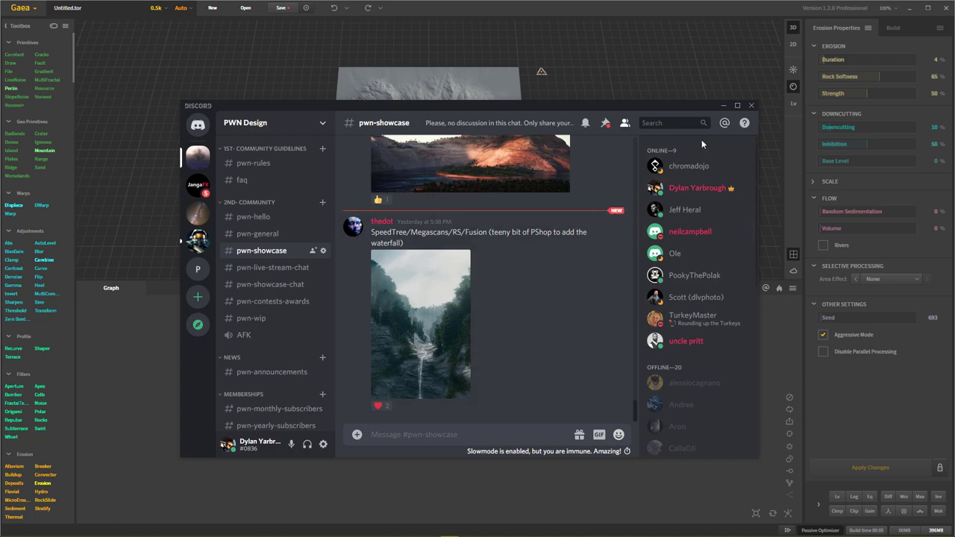
pyautogui.click(751, 105)
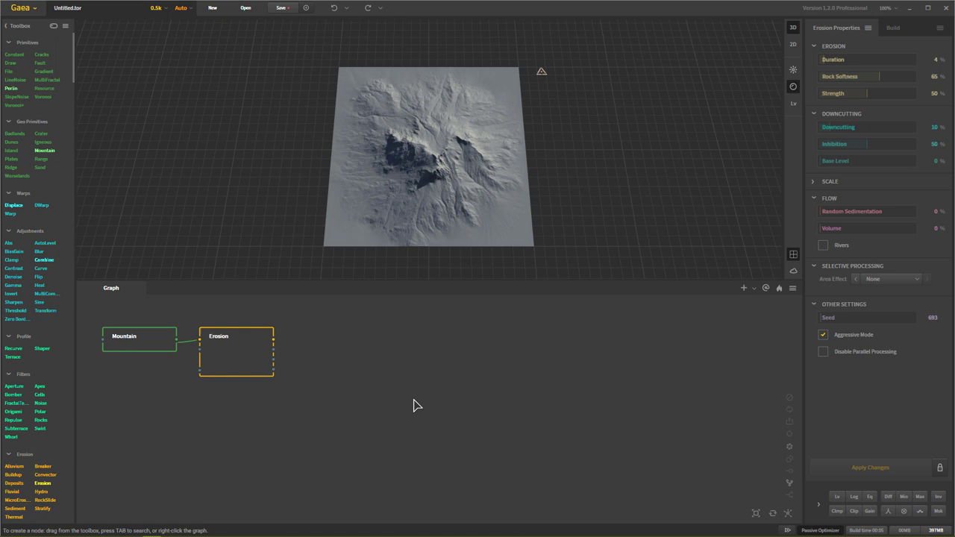
pyautogui.moveTo(386, 401)
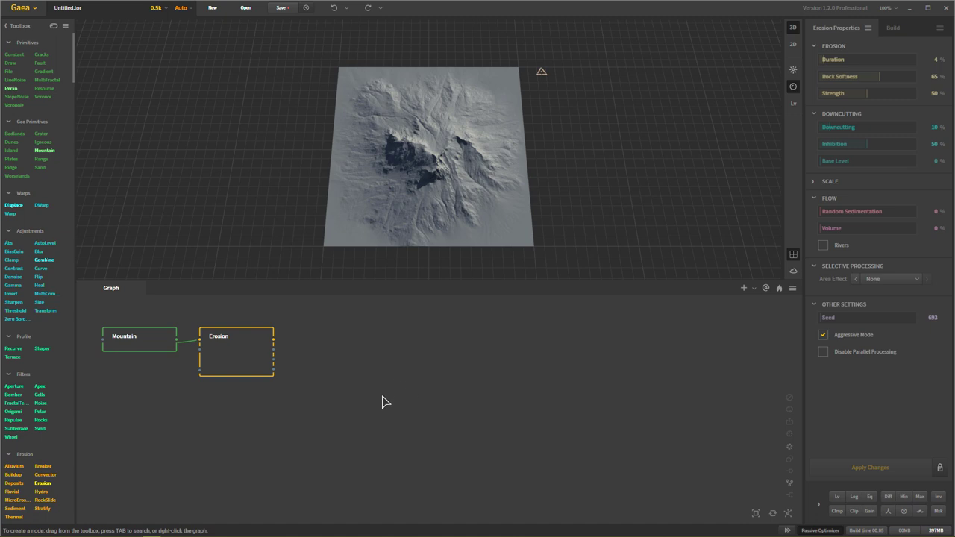
pyautogui.moveTo(406, 395)
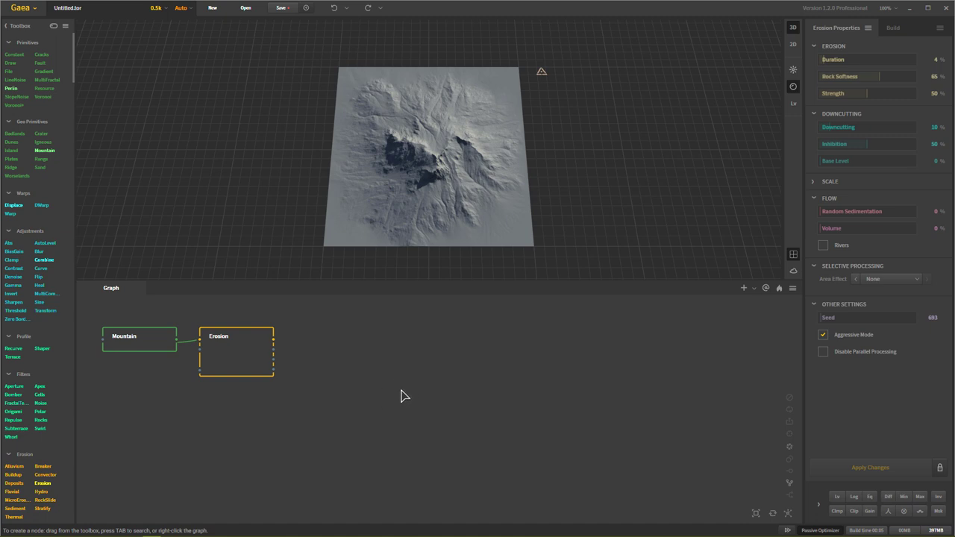
# Place a Checkpoint node from the Toolbox and position it right of the Erosion chain
pyautogui.scroll(-3)
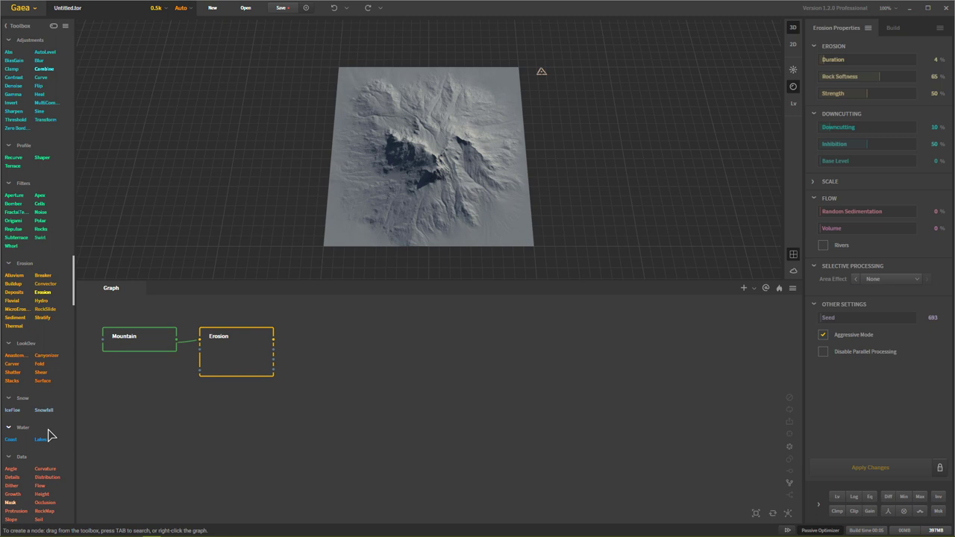
pyautogui.scroll(-3)
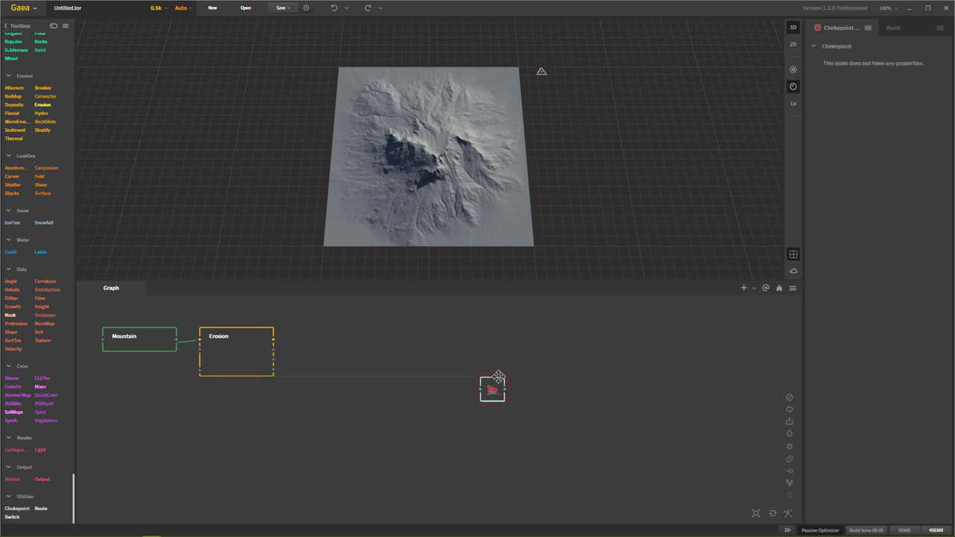
pyautogui.moveTo(492, 388); pyautogui.dragTo(411, 430)
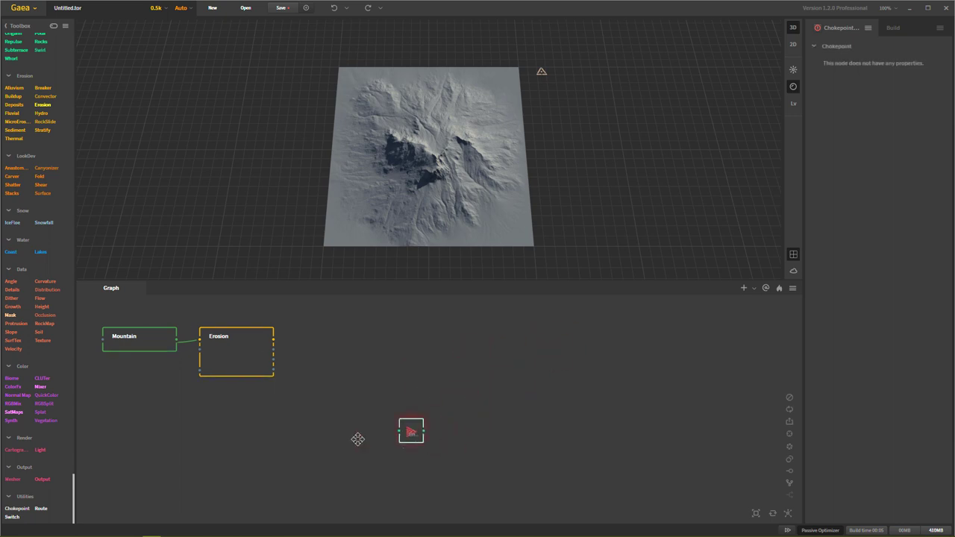
pyautogui.moveTo(410, 431); pyautogui.dragTo(248, 460)
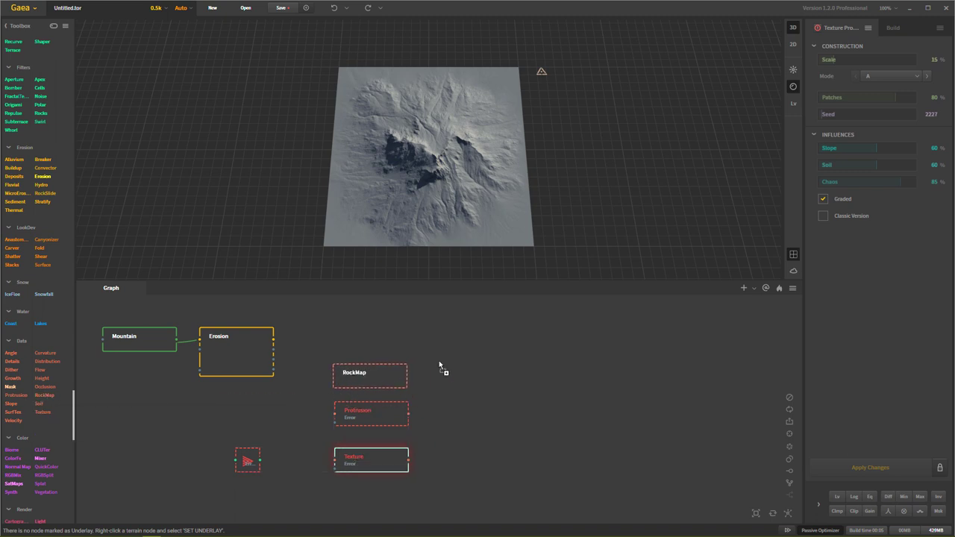
# Review the RockMap node's settings, then return selection to the Checkpoint node
pyautogui.click(370, 373)
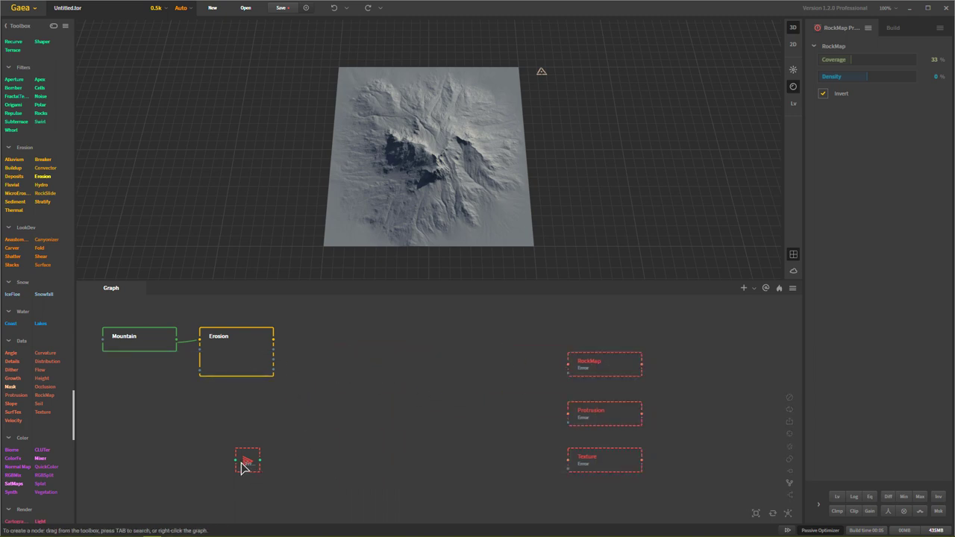
pyautogui.click(604, 459)
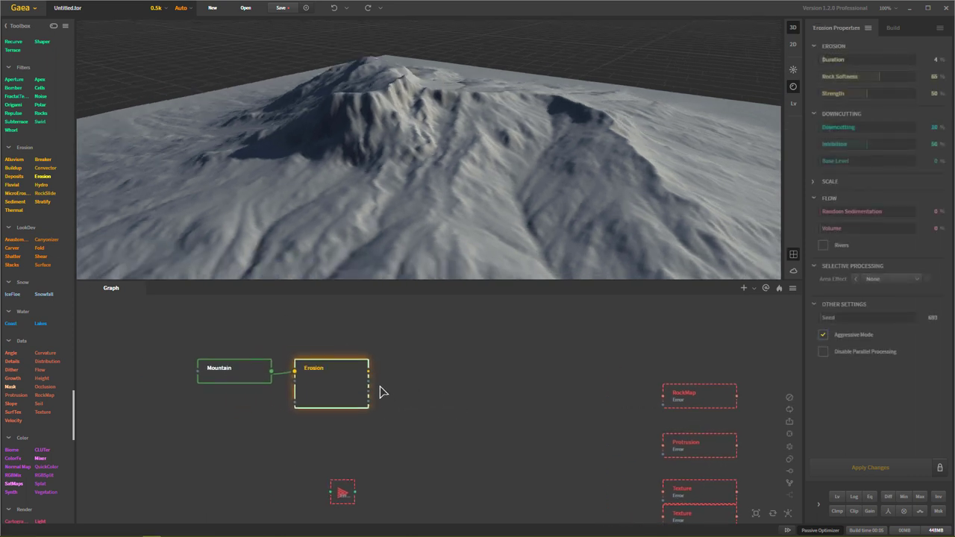
pyautogui.moveTo(382, 436)
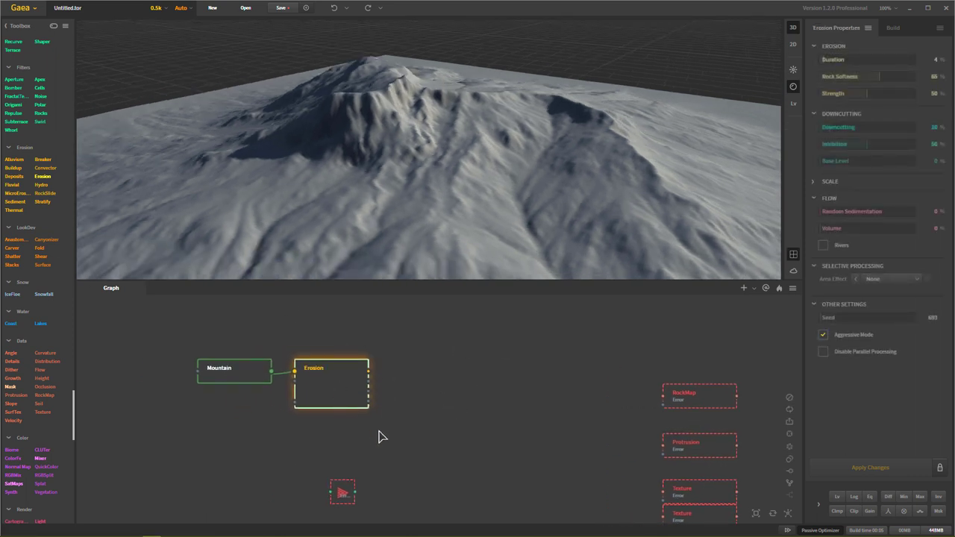
pyautogui.moveTo(370, 379)
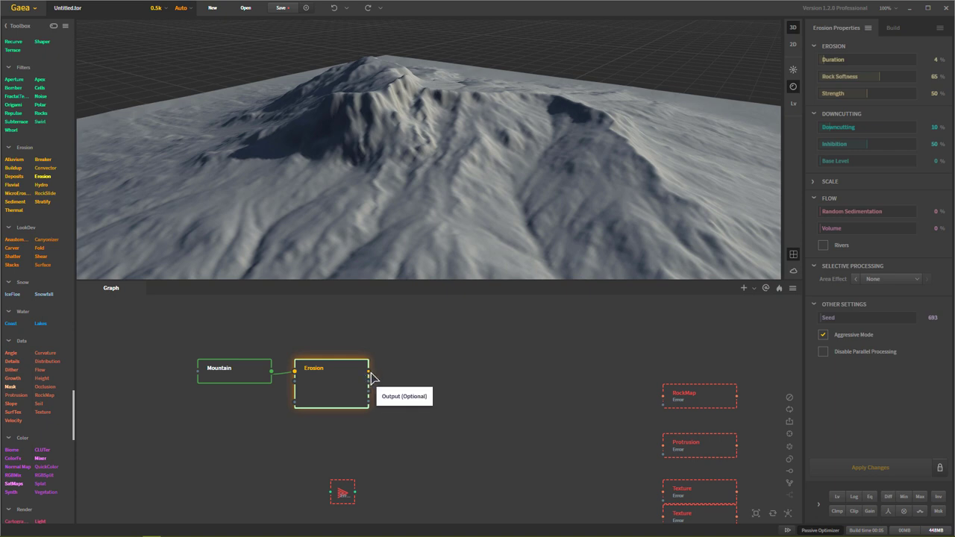
pyautogui.moveTo(370, 385)
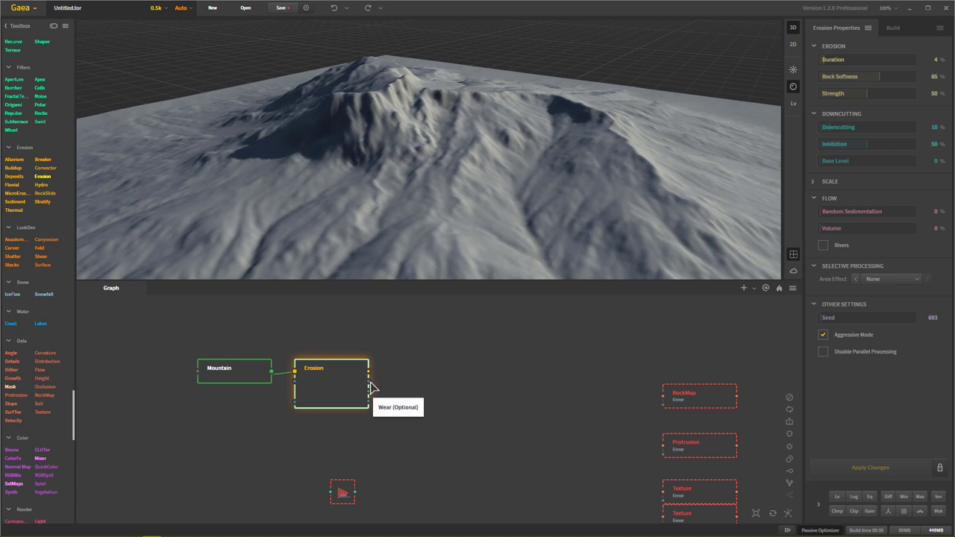
pyautogui.moveTo(409, 388)
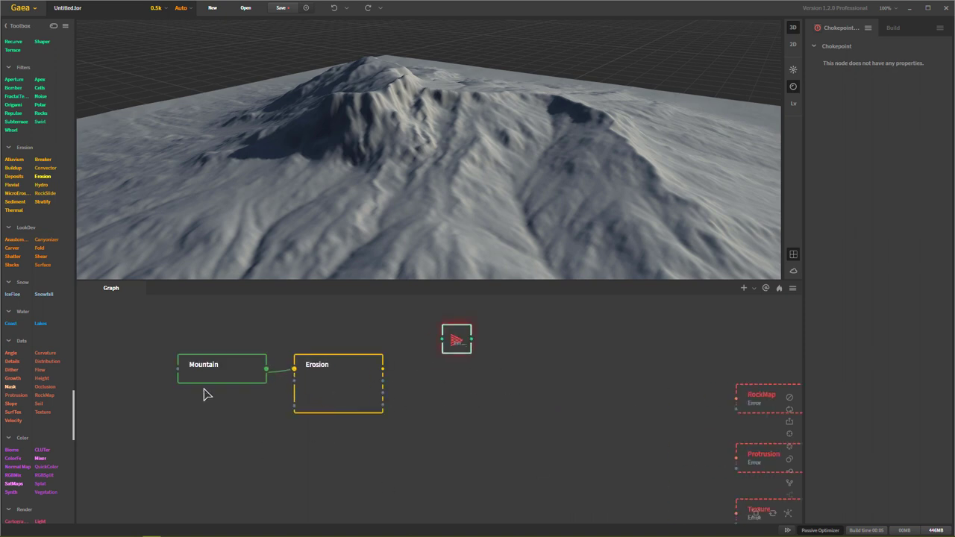
pyautogui.moveTo(376, 388)
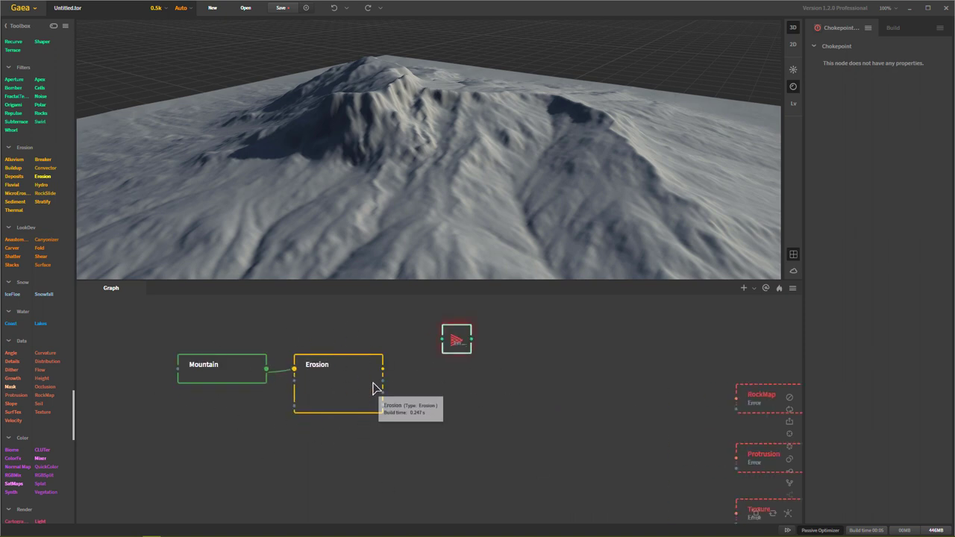
pyautogui.moveTo(373, 409)
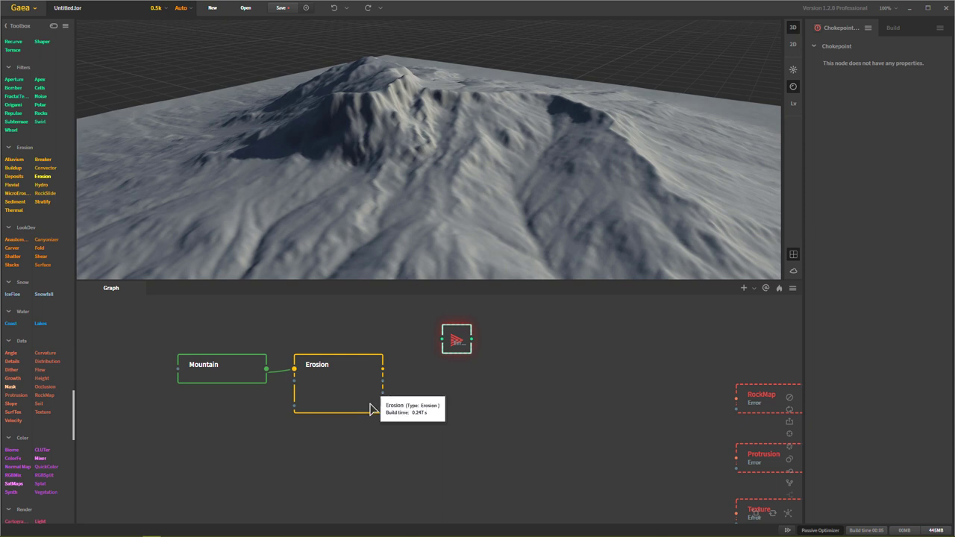
pyautogui.moveTo(427, 463)
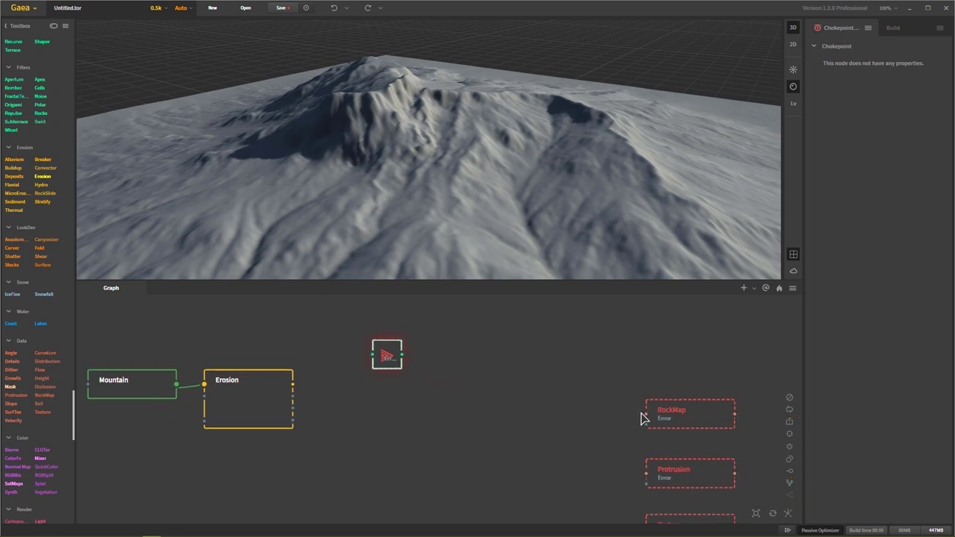
# Feed Erosion's Wear output into the Checkpoint and move the Checkpoint higher in the graph
pyautogui.moveTo(293, 397); pyautogui.dragTo(644, 415)
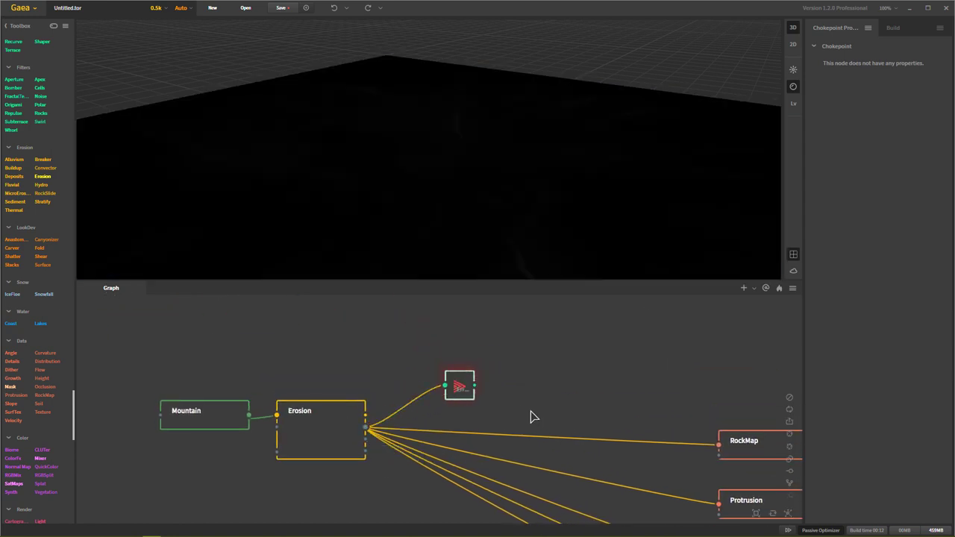
pyautogui.moveTo(459, 385); pyautogui.dragTo(415, 319)
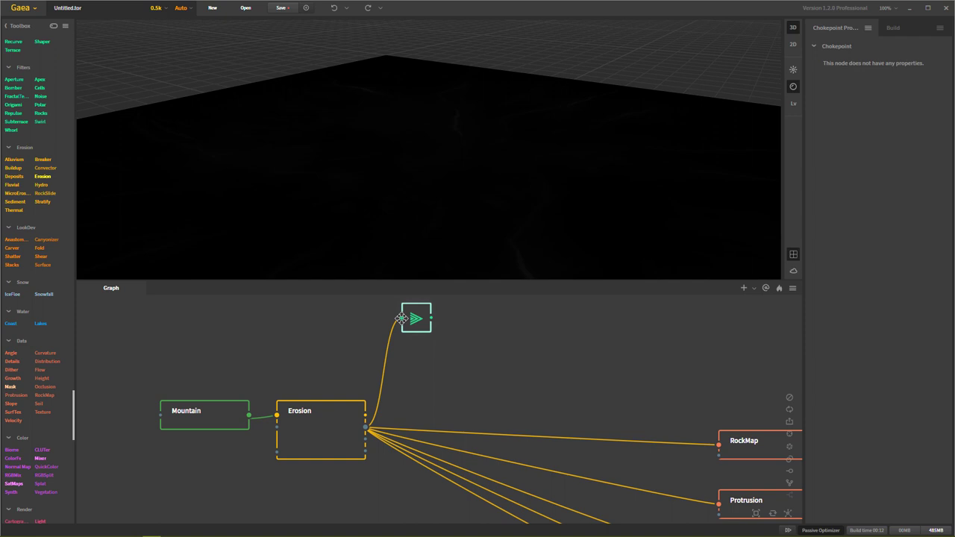
pyautogui.moveTo(415, 319); pyautogui.dragTo(379, 312)
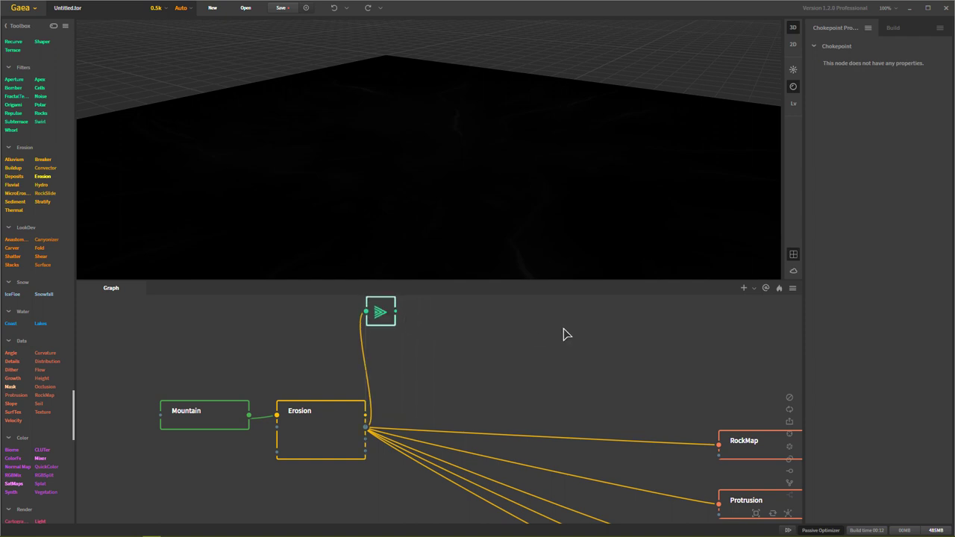
pyautogui.moveTo(715, 451)
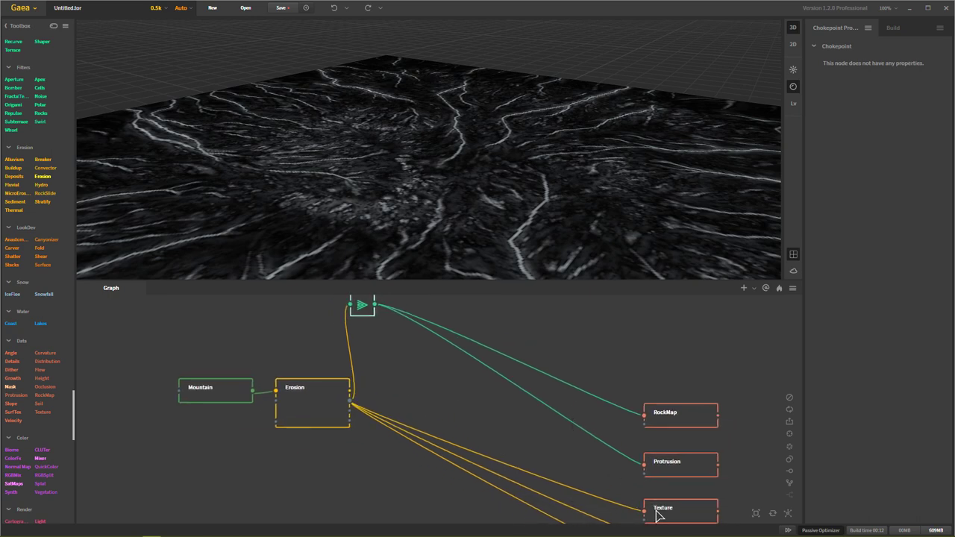
# Preview the Texture and RockMap results driven by the Checkpoint mask
pyautogui.click(663, 508)
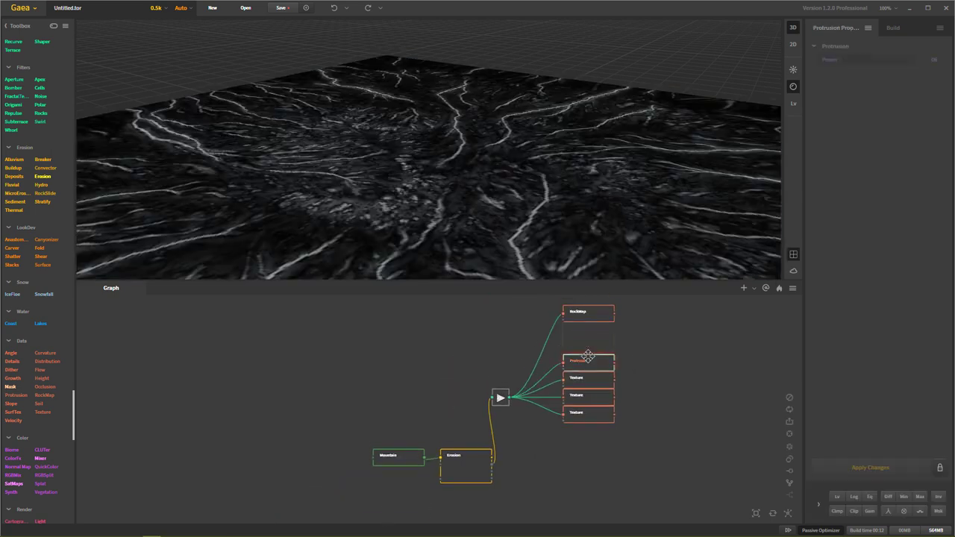
pyautogui.click(588, 312)
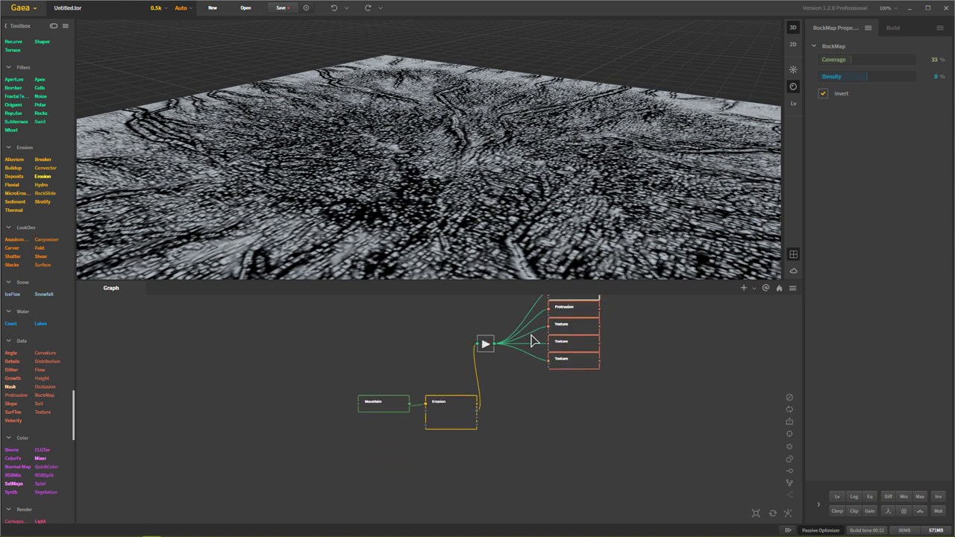
pyautogui.moveTo(549, 328)
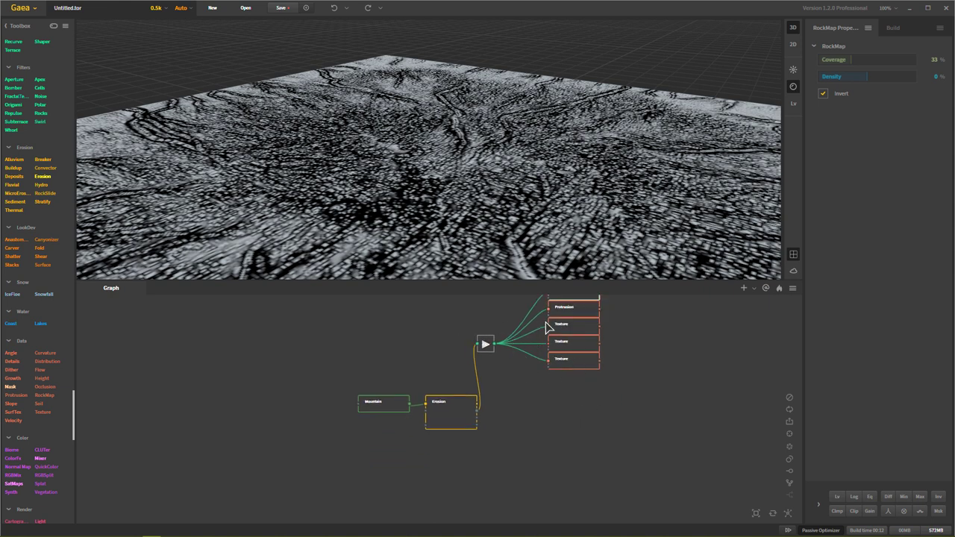
pyautogui.moveTo(604, 400)
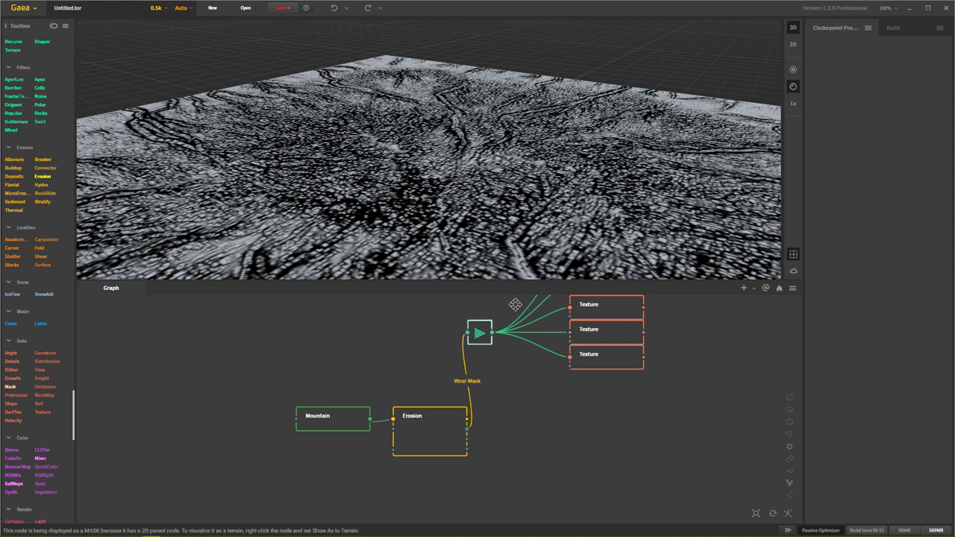
pyautogui.click(502, 333)
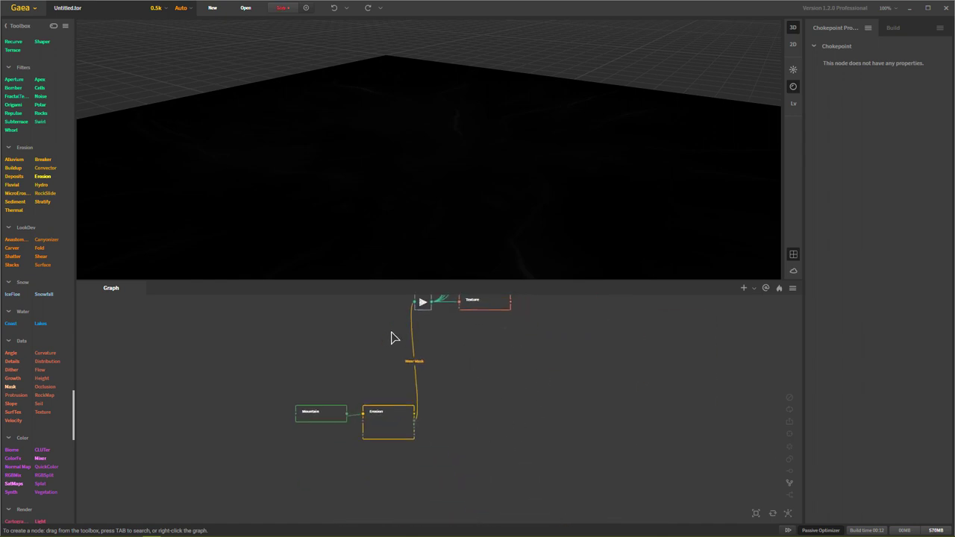
pyautogui.moveTo(425, 322)
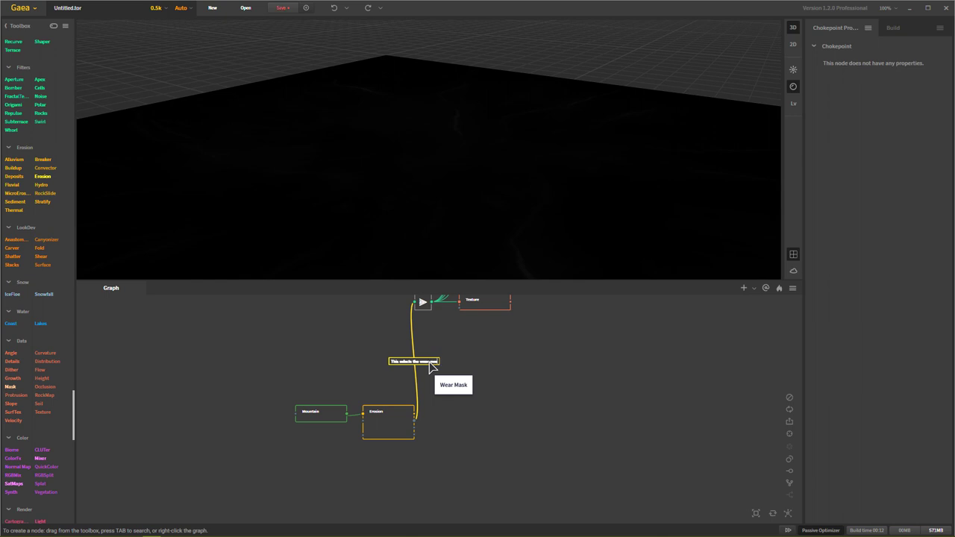
pyautogui.moveTo(455, 346)
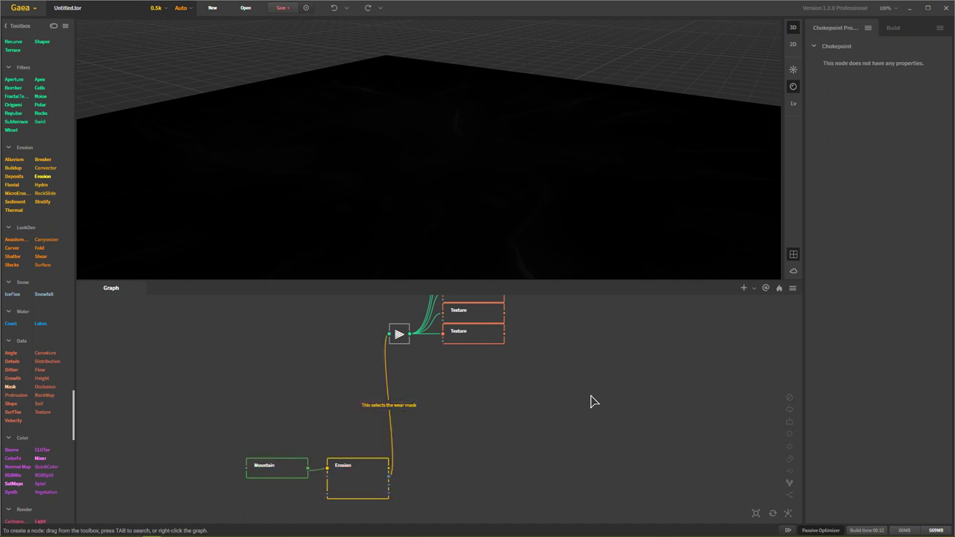
pyautogui.moveTo(420, 402)
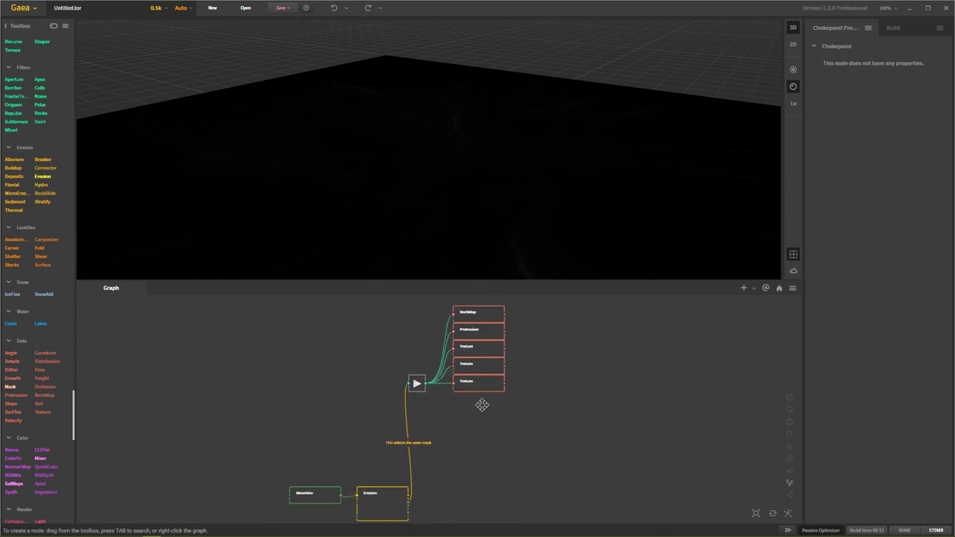
pyautogui.moveTo(543, 451)
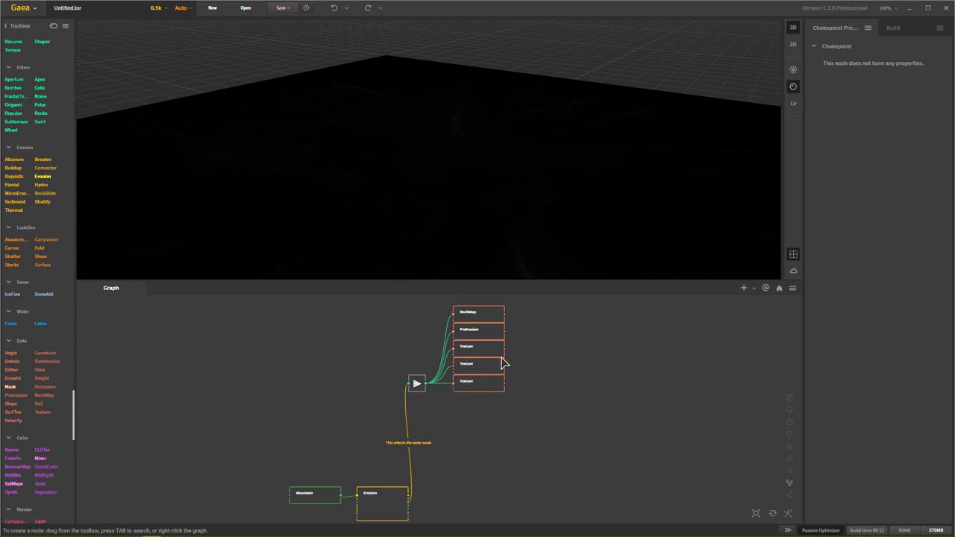
# Switch a Texture node's Mode to a different surface pattern
pyautogui.click(478, 346)
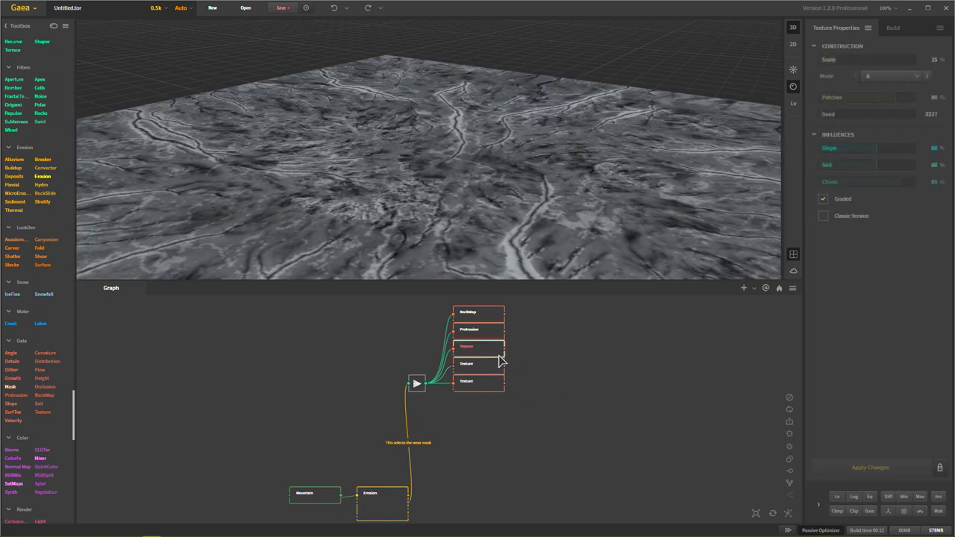
pyautogui.click(892, 74)
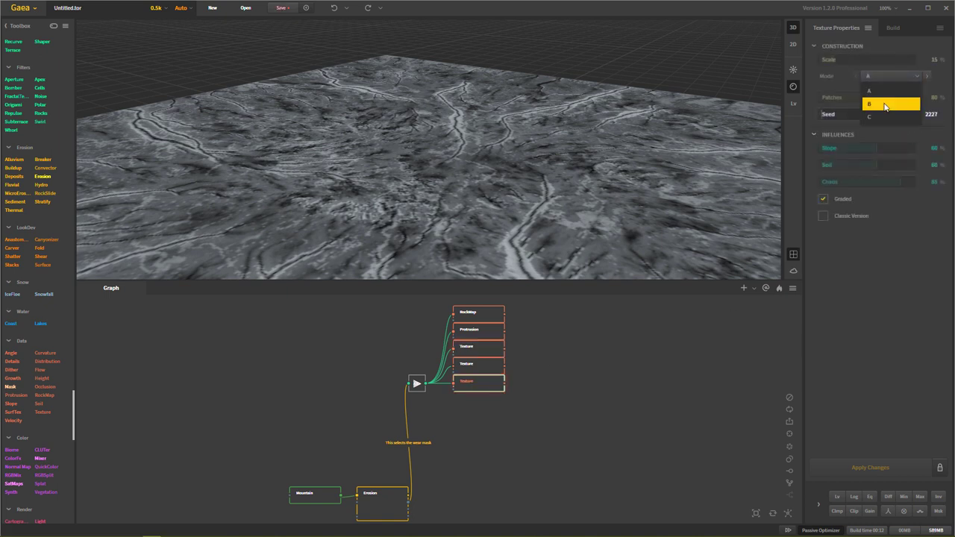
pyautogui.click(885, 105)
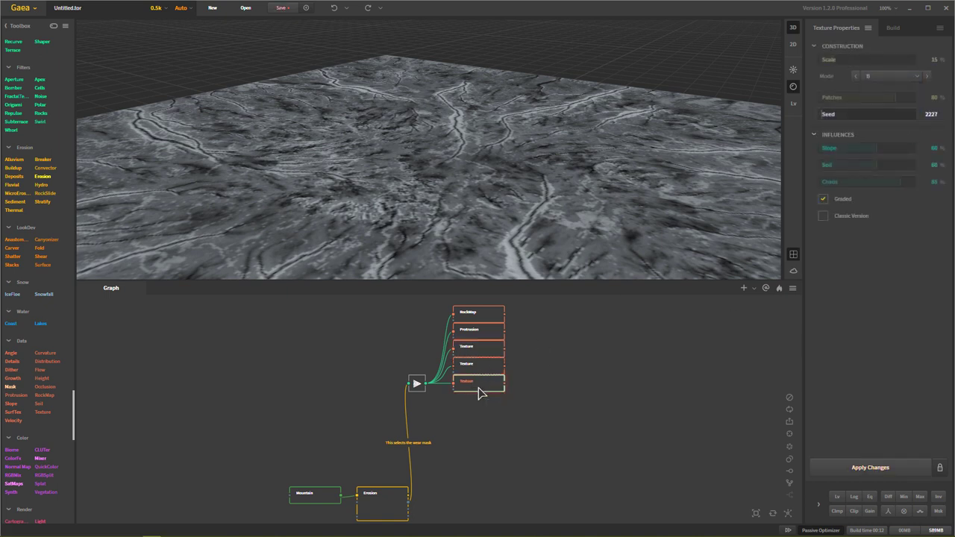
pyautogui.click(892, 75)
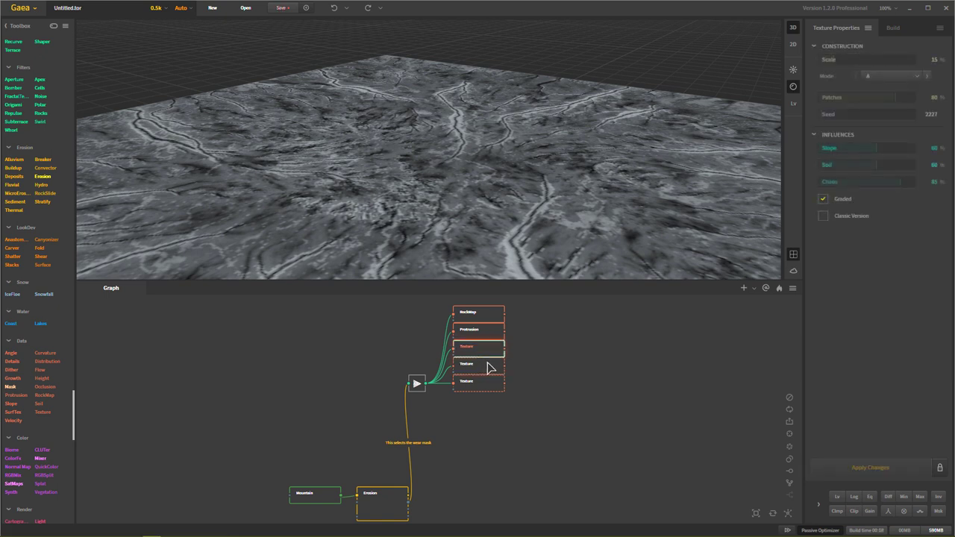
# Preview the other Texture nodes and the RockMap result, ending on the Checkpoint
pyautogui.click(478, 370)
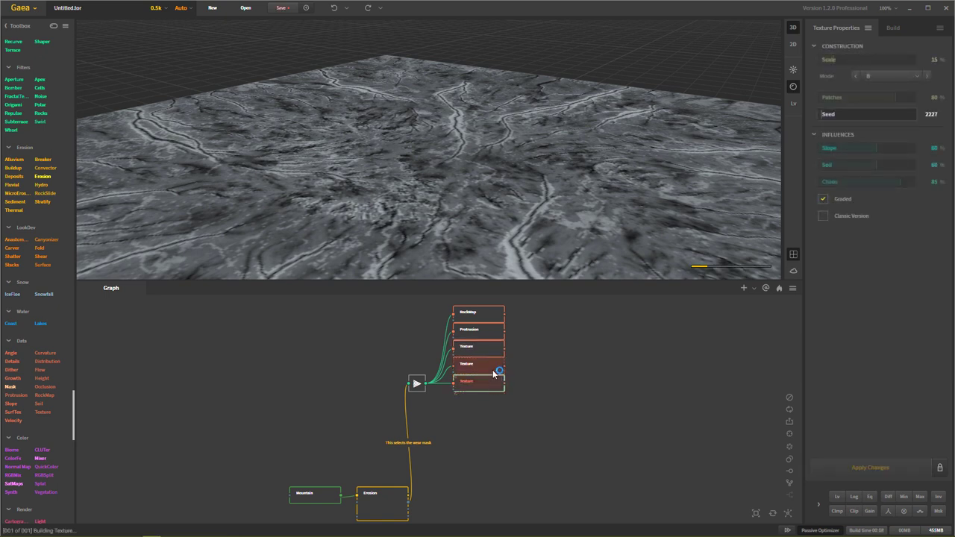
pyautogui.click(478, 364)
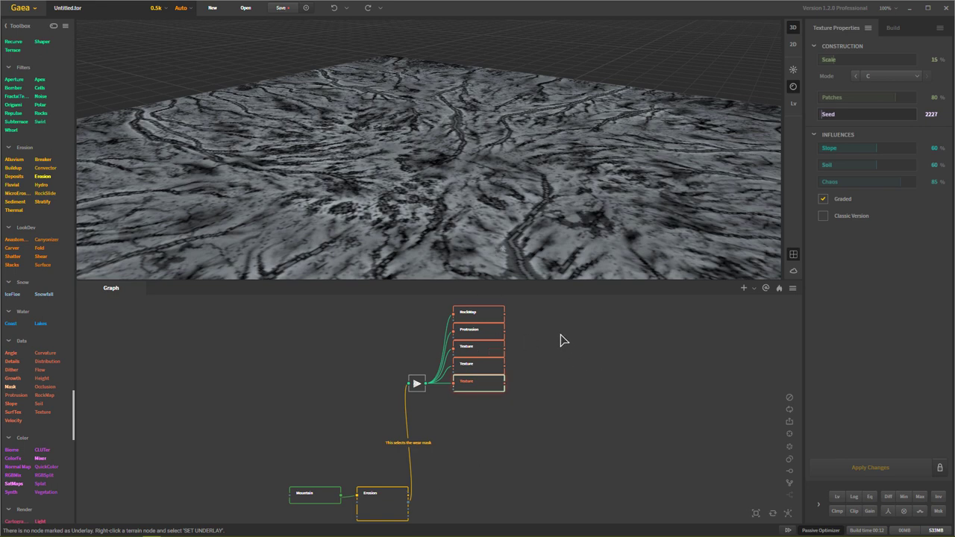
pyautogui.click(478, 312)
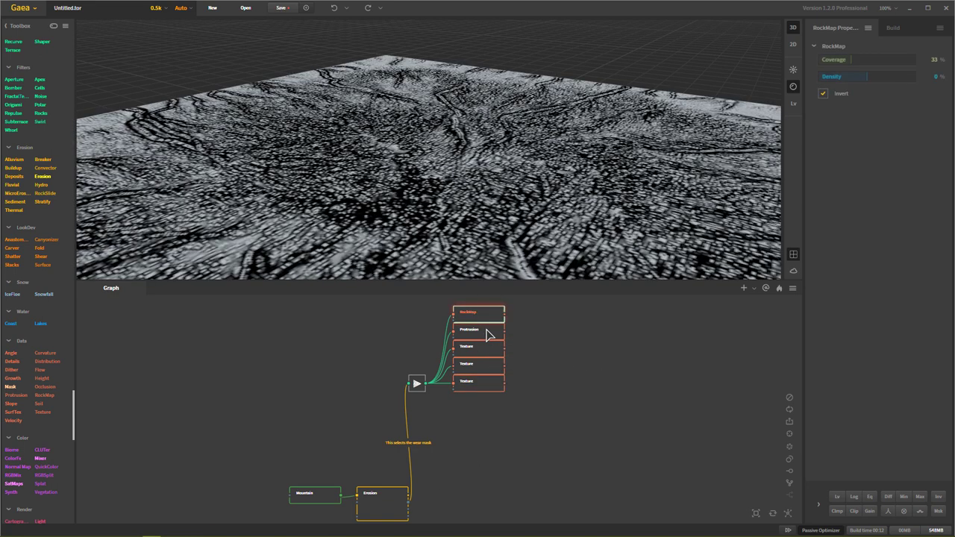
pyautogui.click(479, 330)
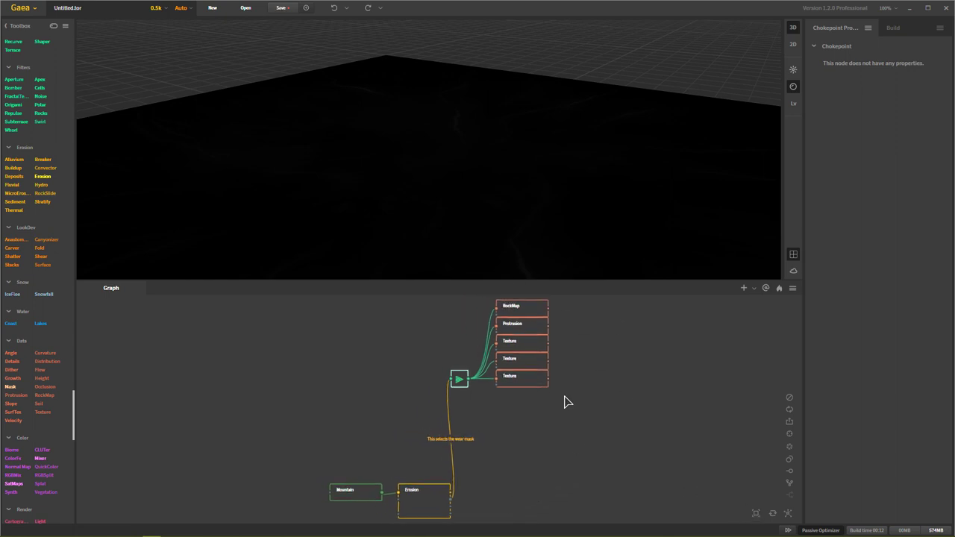
pyautogui.moveTo(644, 346)
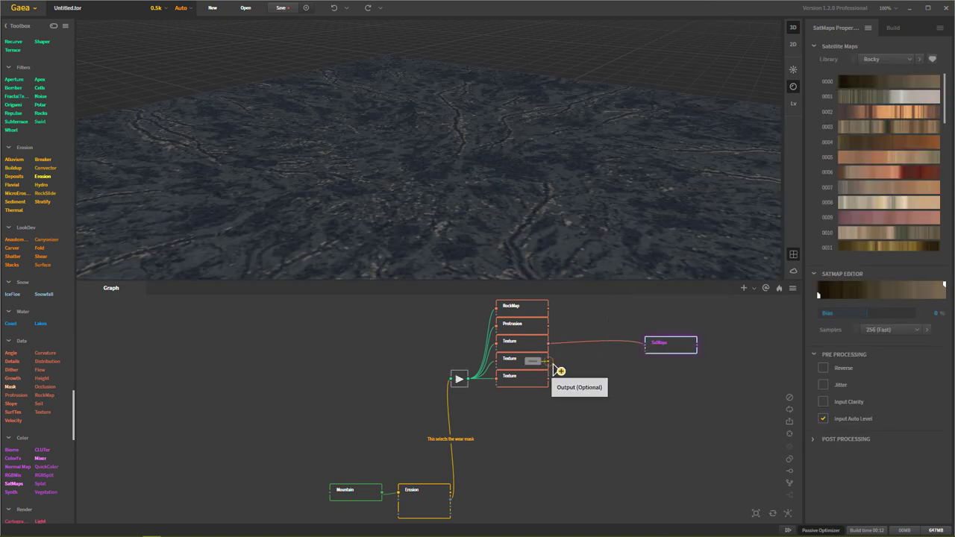
# Connect a Texture output to its SatMap and add a Mixer node to combine the SatMaps colours
pyautogui.click(559, 370)
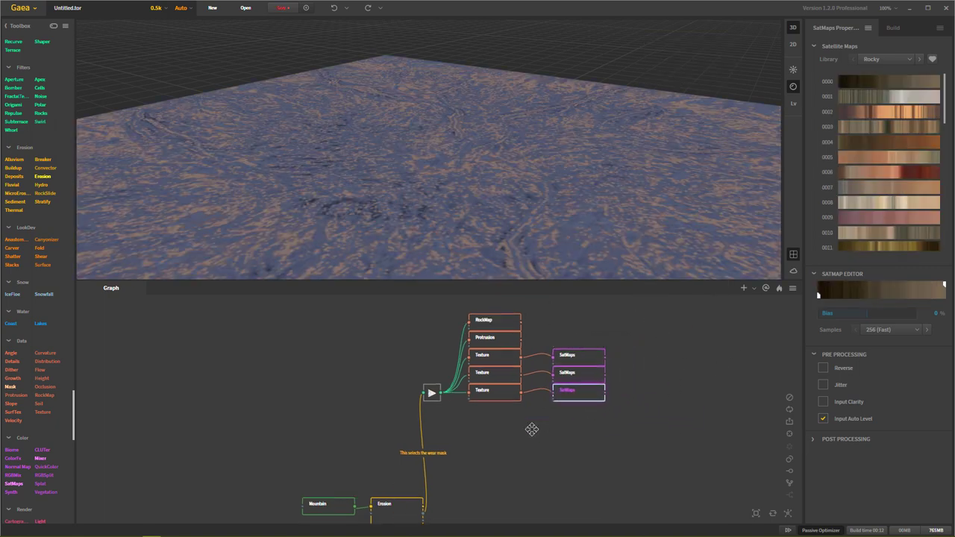
pyautogui.rightClick(531, 430)
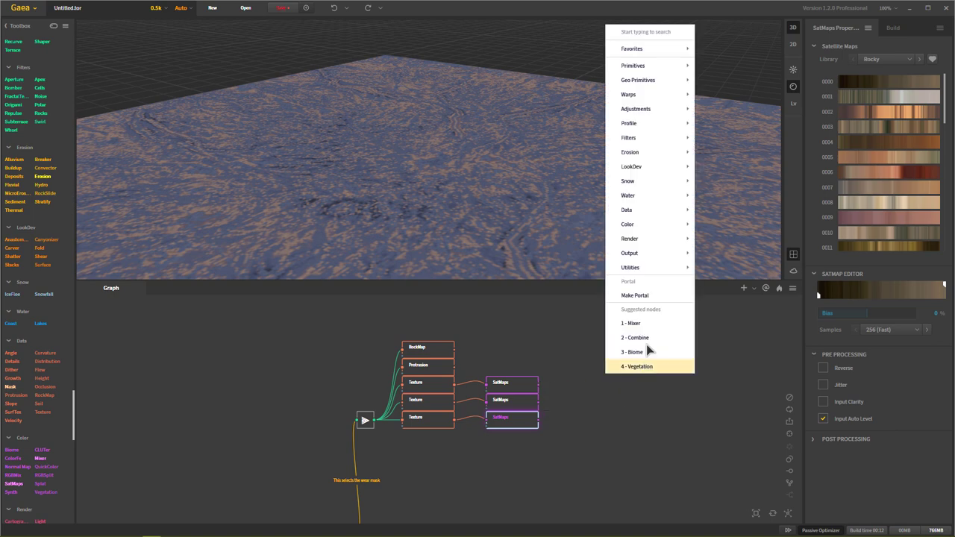
pyautogui.click(630, 322)
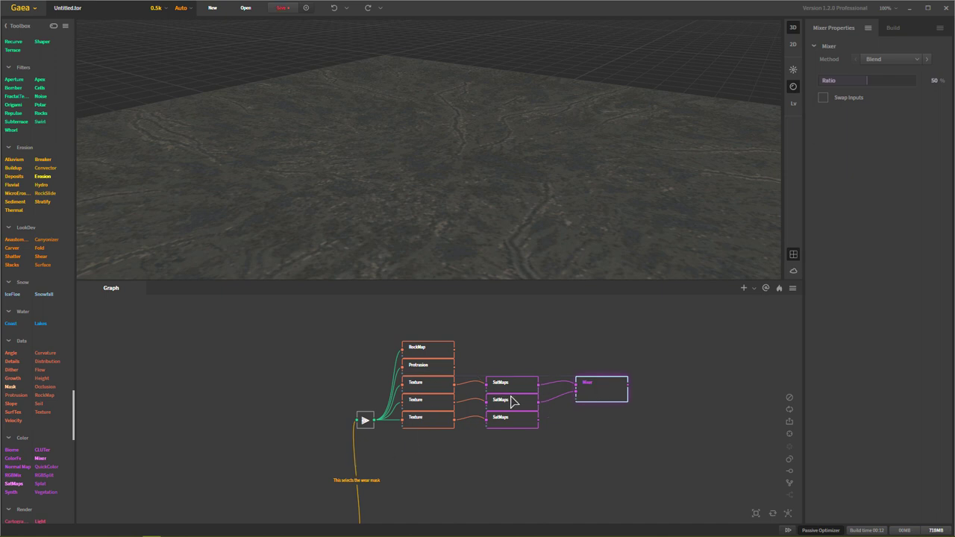
# Add a second Mixer node and raise the first Mixer's Ratio to blend the SatMaps colours
pyautogui.rightClick(391, 477)
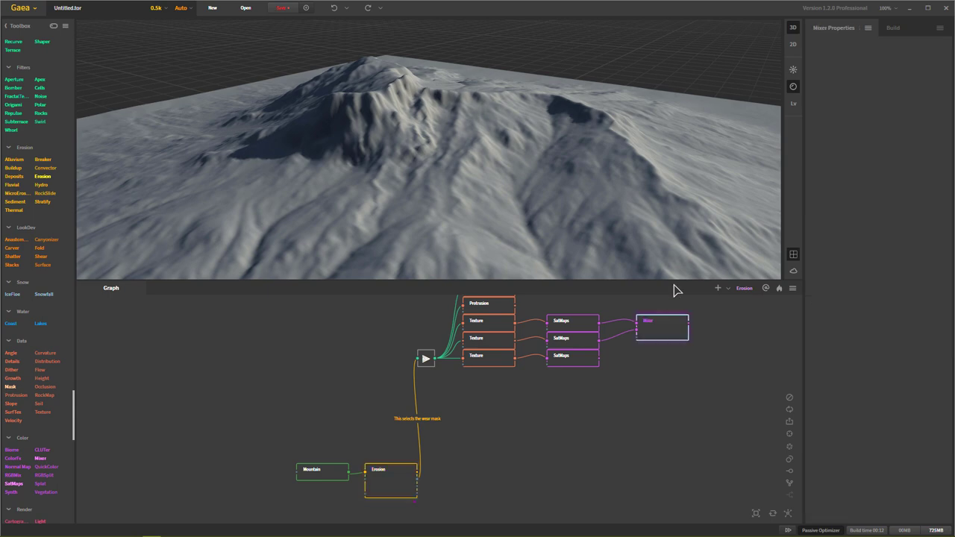
pyautogui.click(661, 319)
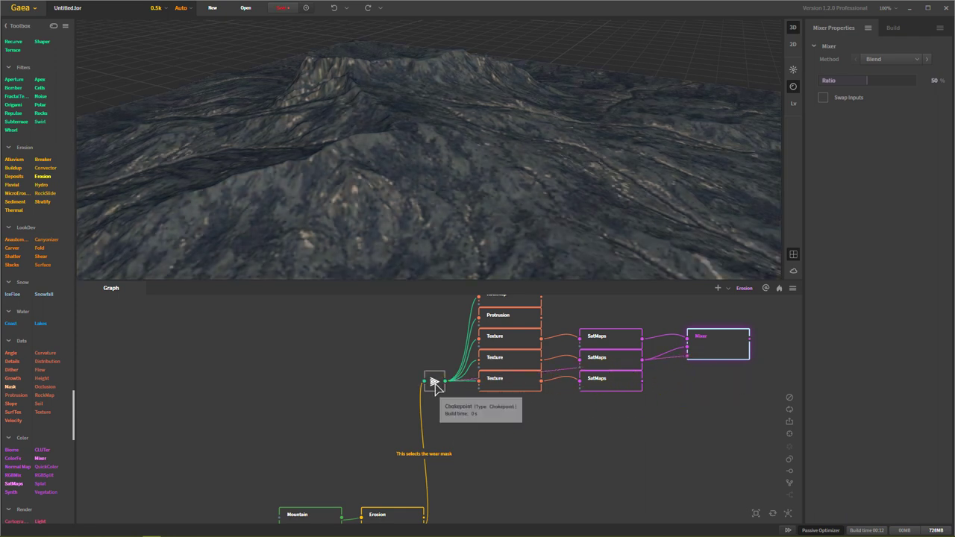
pyautogui.moveTo(406, 394)
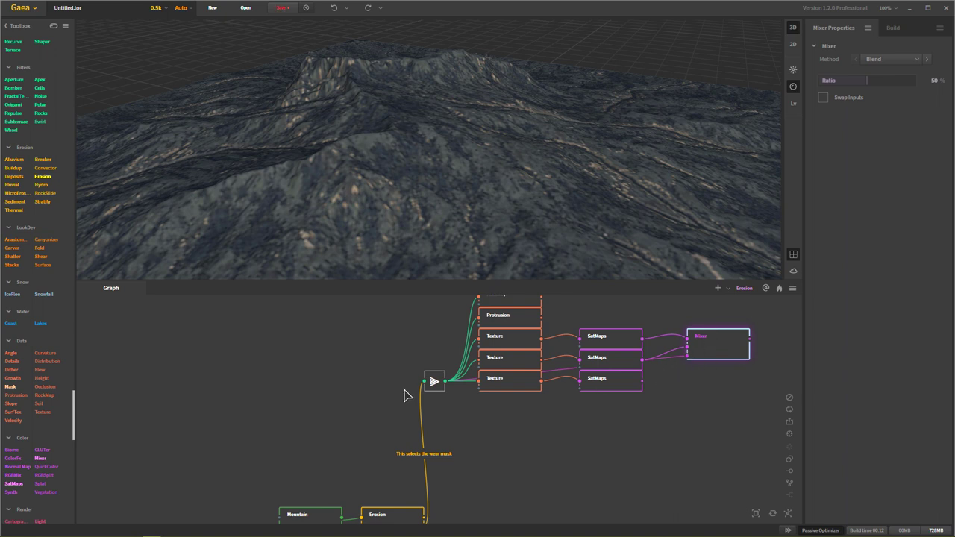
pyautogui.moveTo(698, 363)
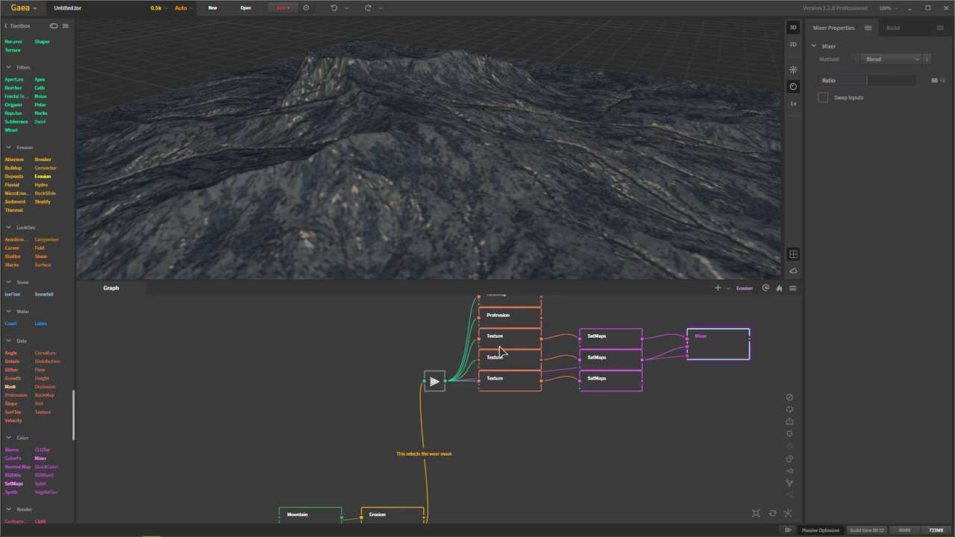
pyautogui.moveTo(862, 77)
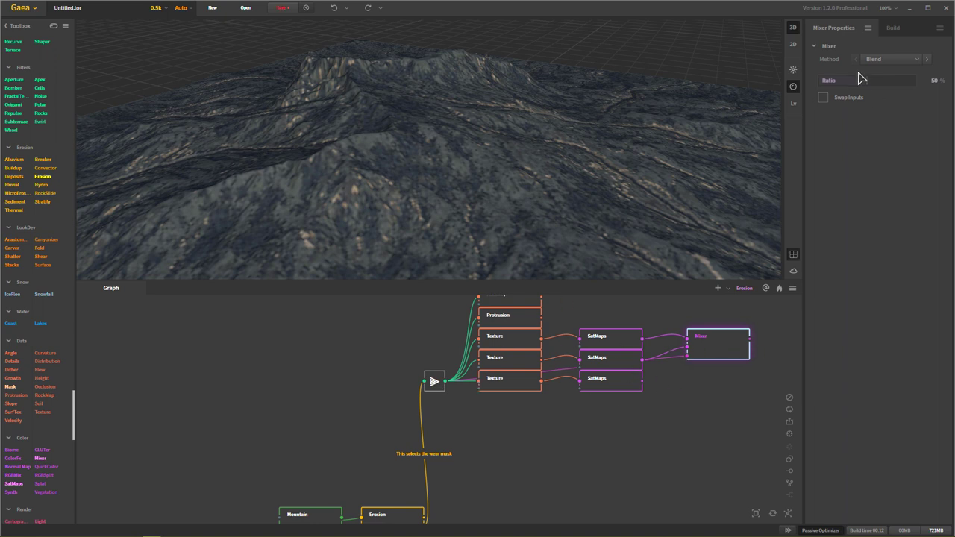
pyautogui.moveTo(858, 80); pyautogui.dragTo(913, 80)
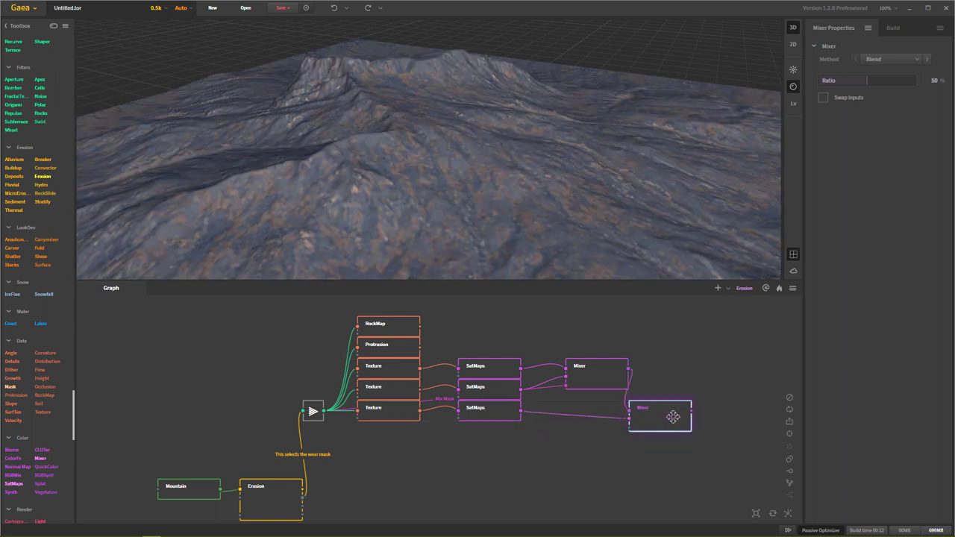
# Wire Erosion's output into a new Checkpoint and feed its mask into the second Mixer
pyautogui.scroll(-3)
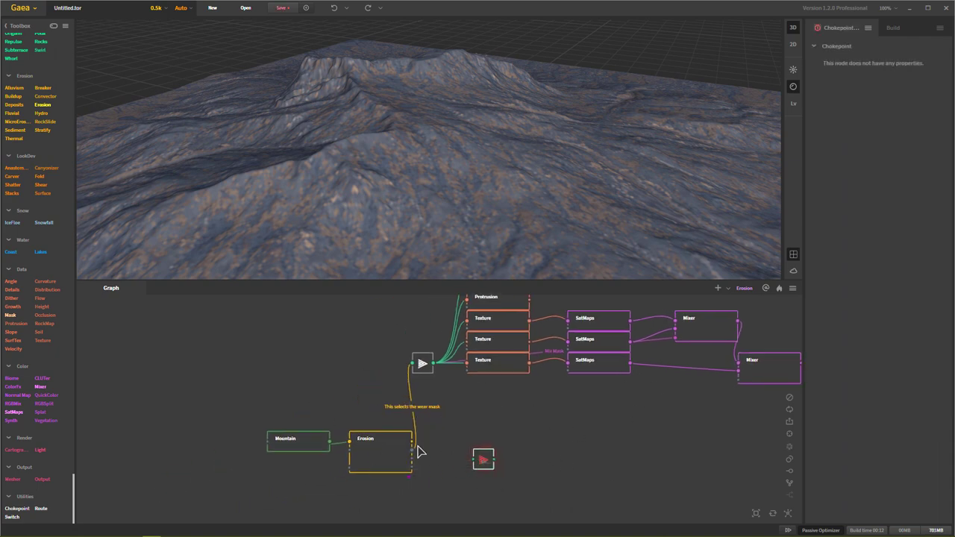
pyautogui.moveTo(414, 453); pyautogui.dragTo(483, 460)
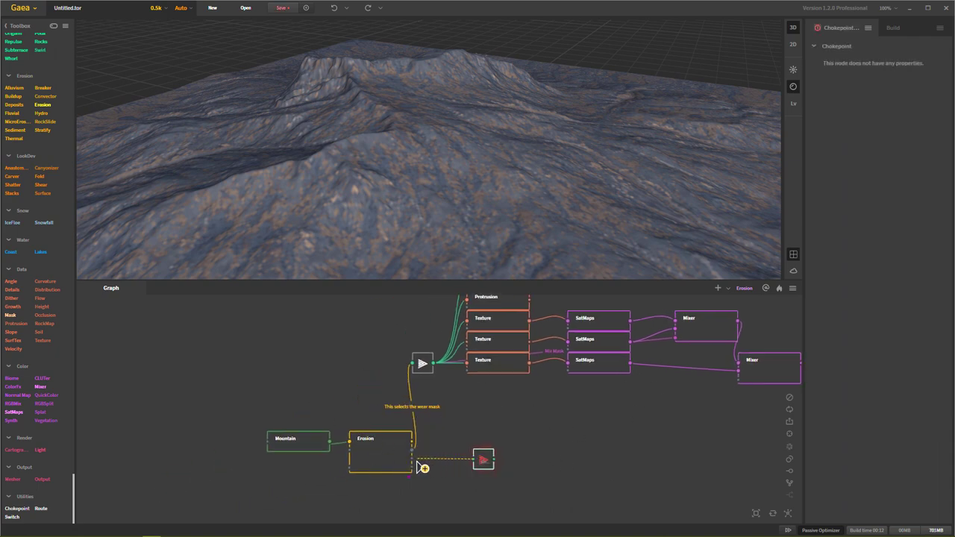
pyautogui.moveTo(412, 458); pyautogui.dragTo(483, 459)
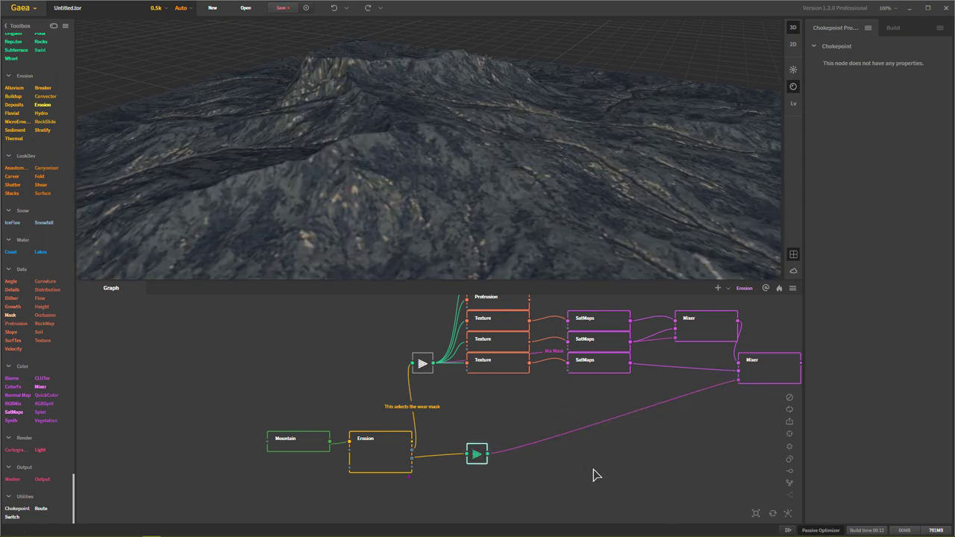
pyautogui.moveTo(770, 385)
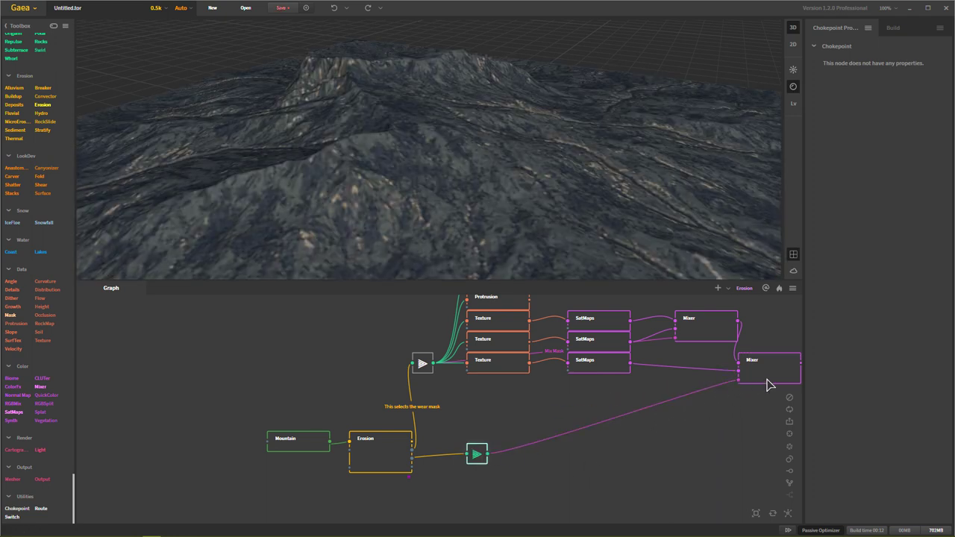
# Preview the second Mixer's blend and the new Checkpoint's mask
pyautogui.click(768, 365)
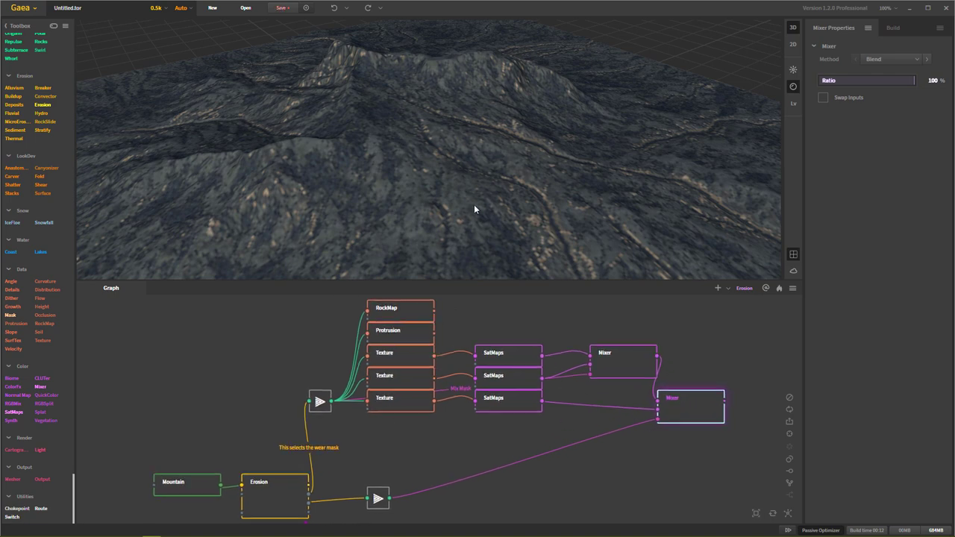
pyautogui.moveTo(409, 444)
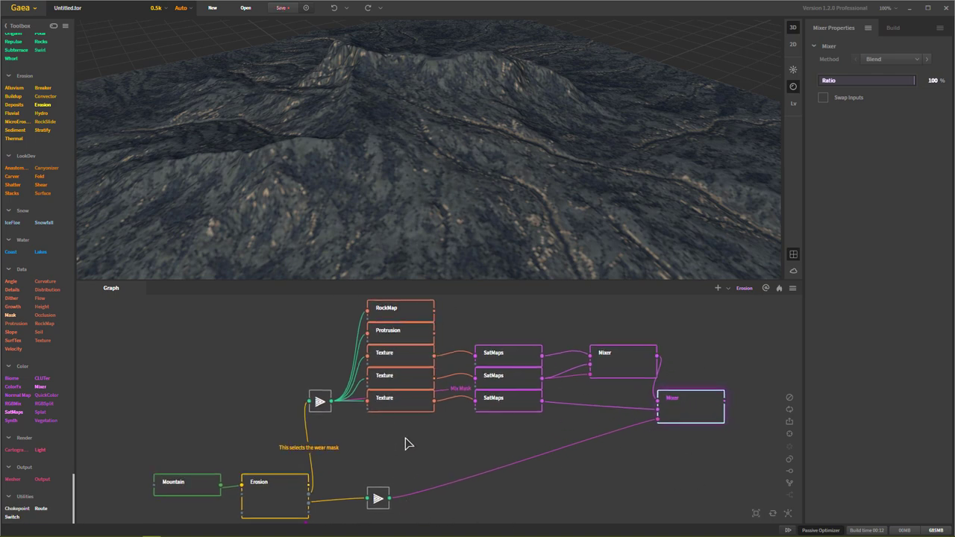
pyautogui.click(274, 480)
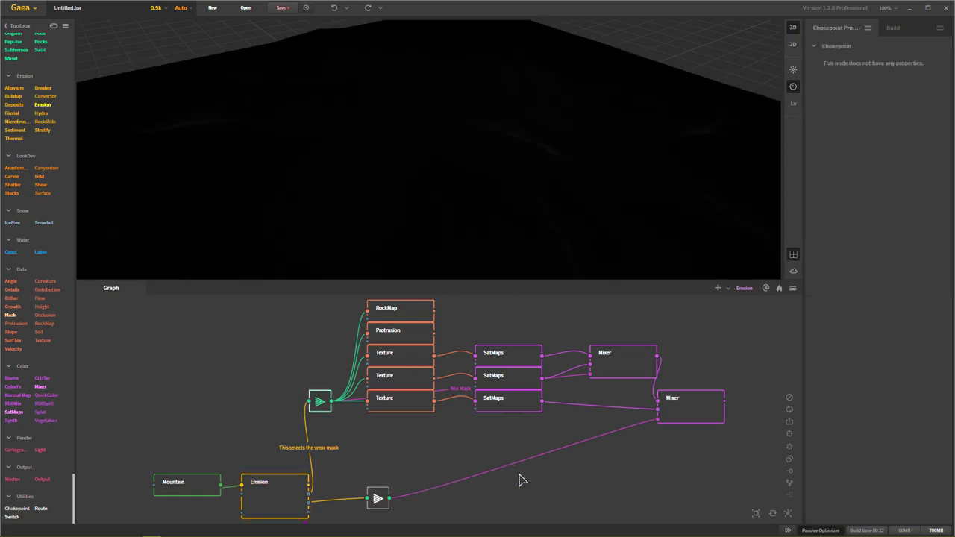
# Insert an AutoLevel node after the Checkpoint with Equalize at 50%
pyautogui.click(672, 397)
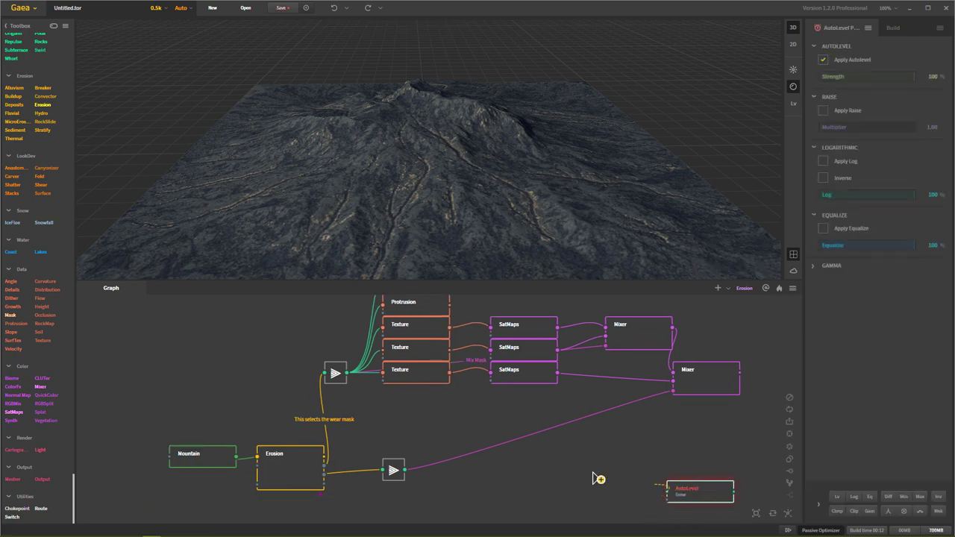
pyautogui.click(700, 490)
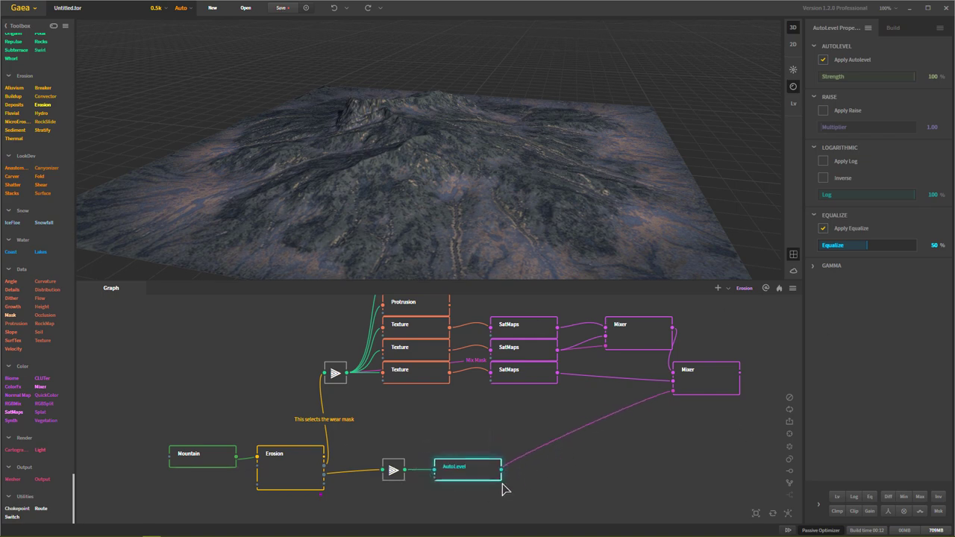
pyautogui.moveTo(336, 376)
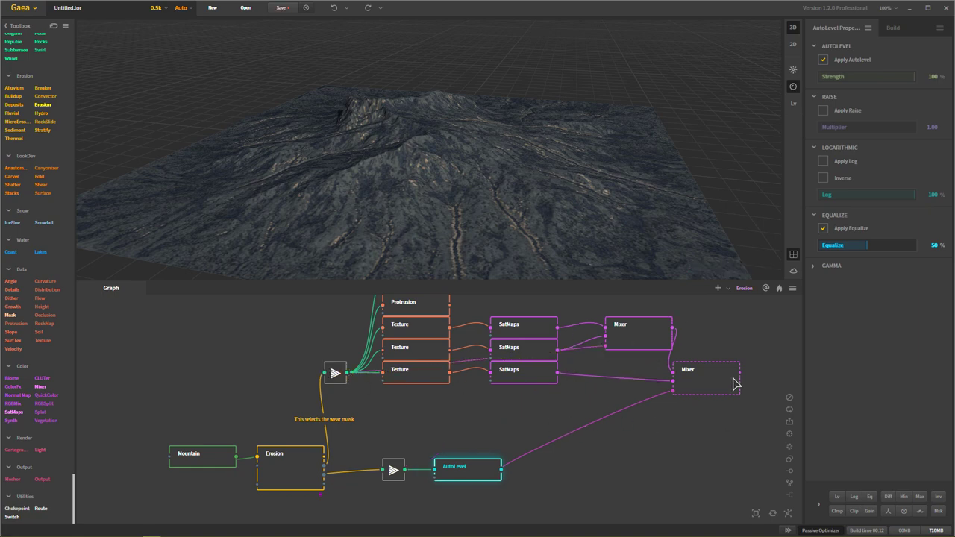
# Preview the equalized mask and the second Mixer's final coloured terrain
pyautogui.click(705, 370)
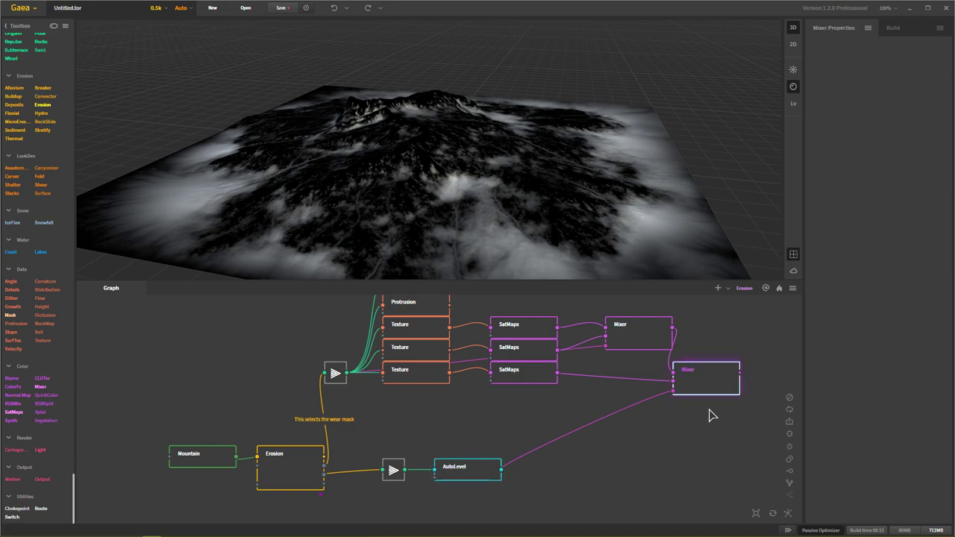
pyautogui.click(706, 370)
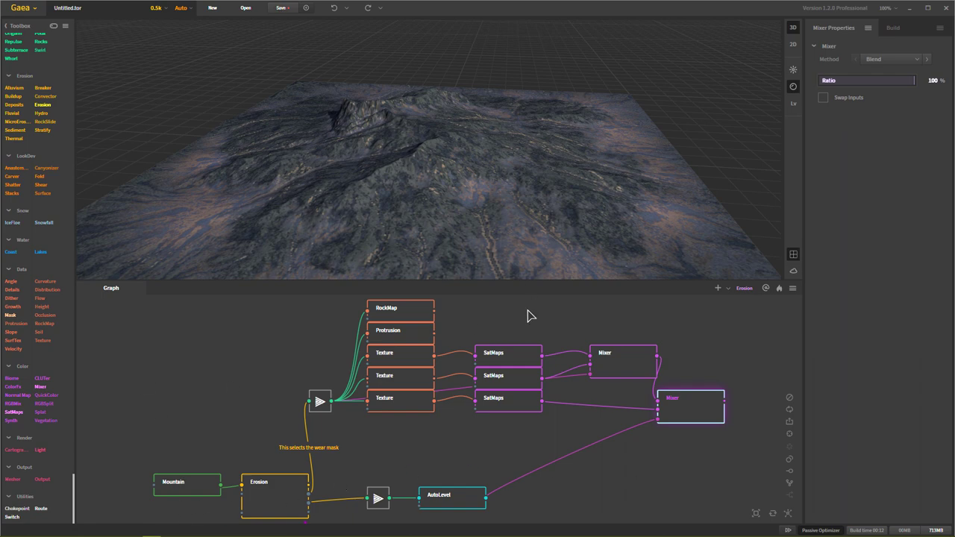
pyautogui.moveTo(678, 487)
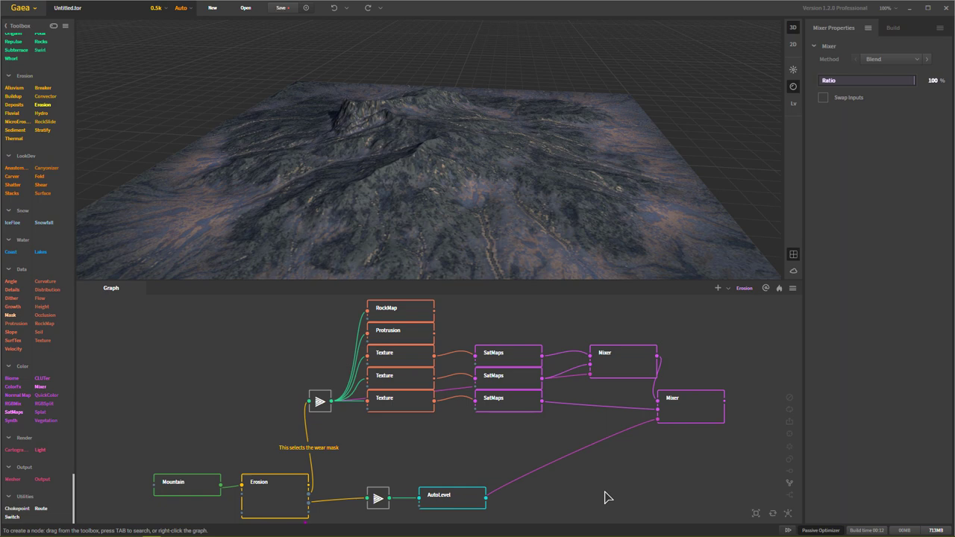
pyautogui.moveTo(651, 495)
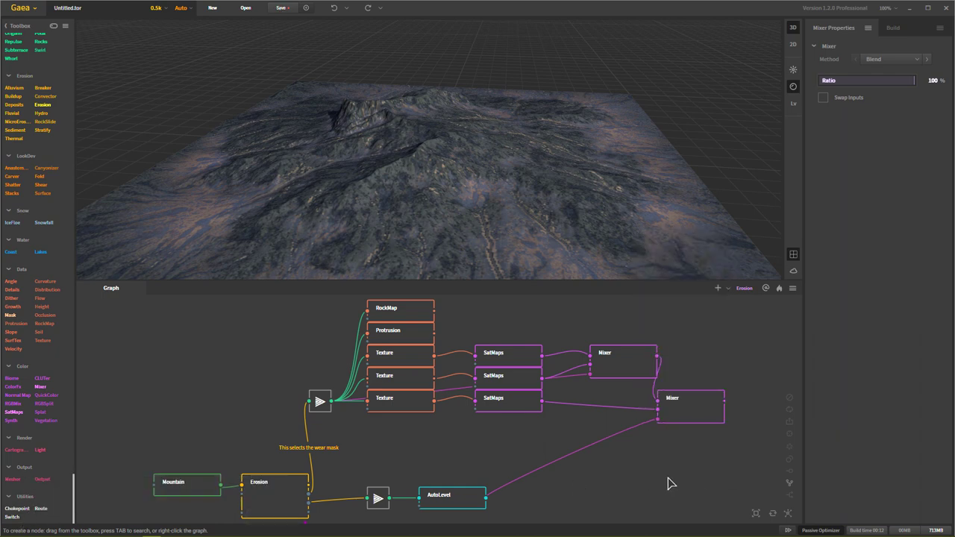
pyautogui.moveTo(687, 472)
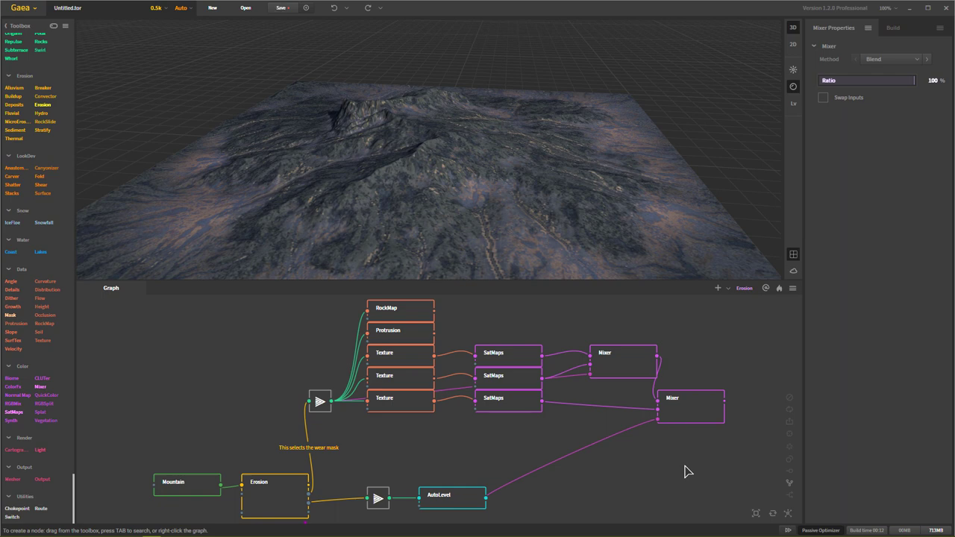
pyautogui.moveTo(681, 474)
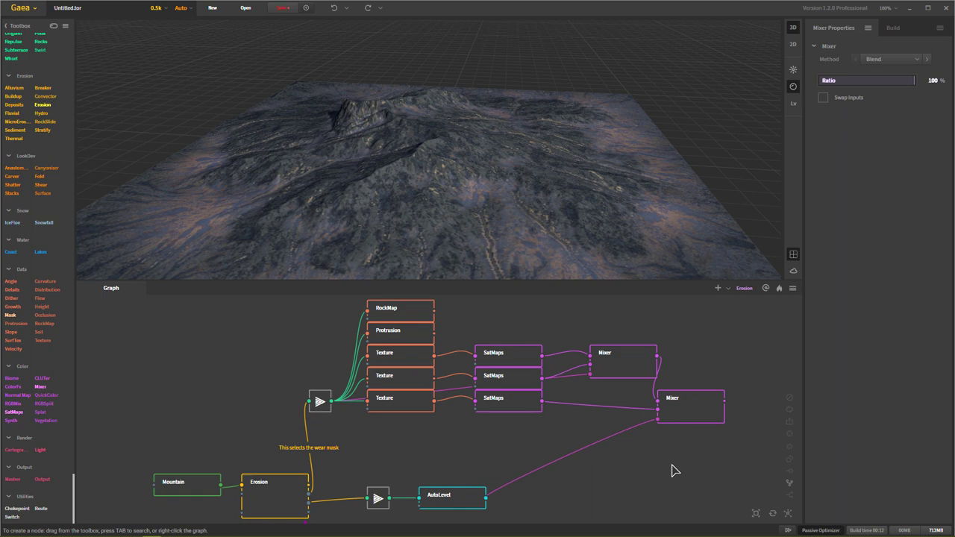
pyautogui.moveTo(665, 465)
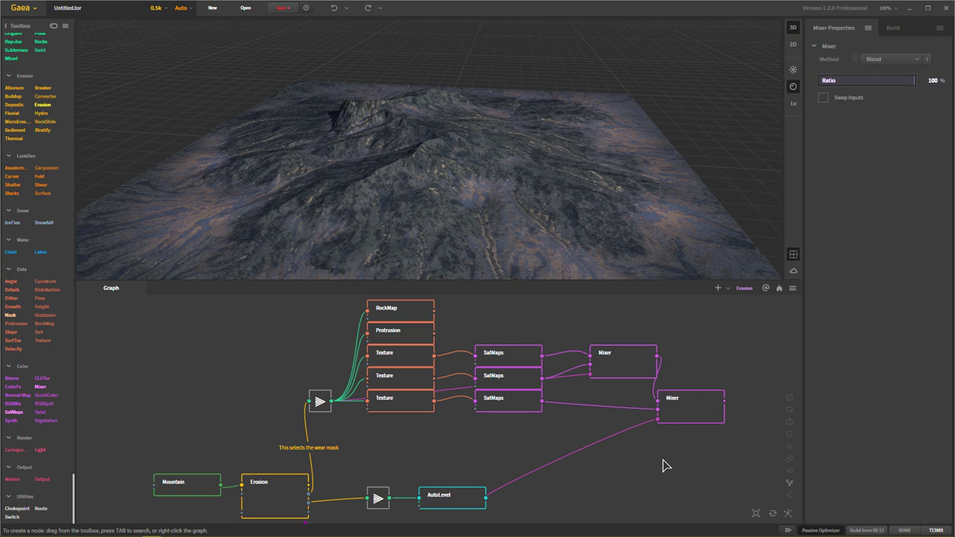
pyautogui.moveTo(621, 470)
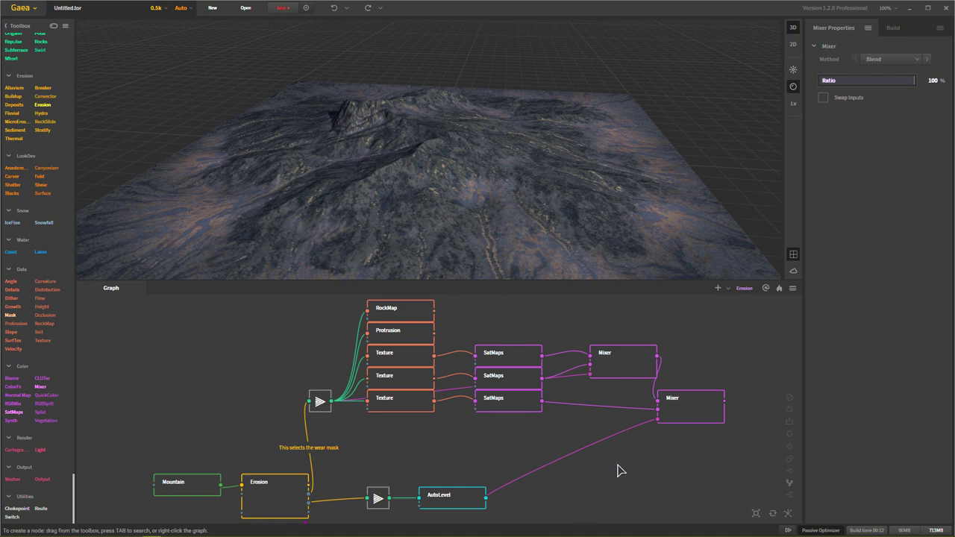
pyautogui.moveTo(603, 421)
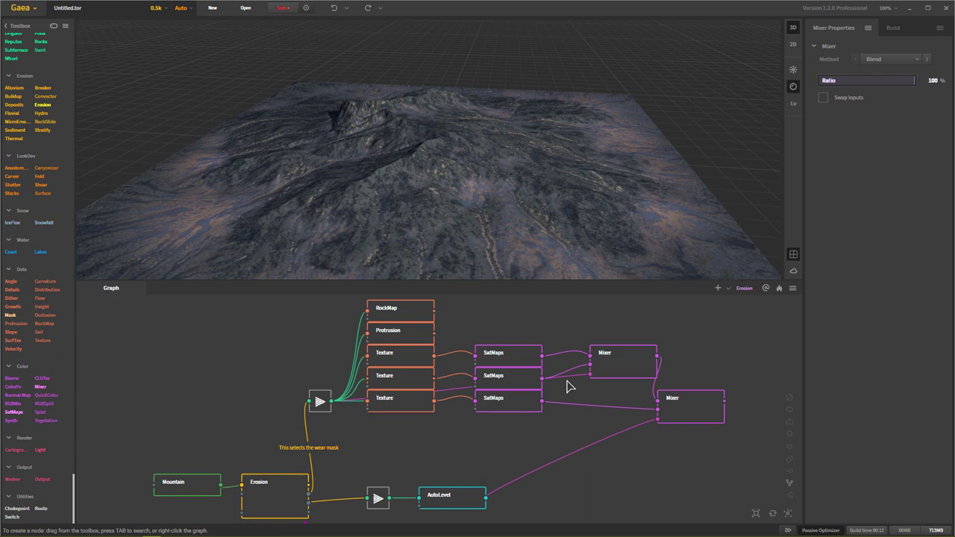
pyautogui.moveTo(737, 351)
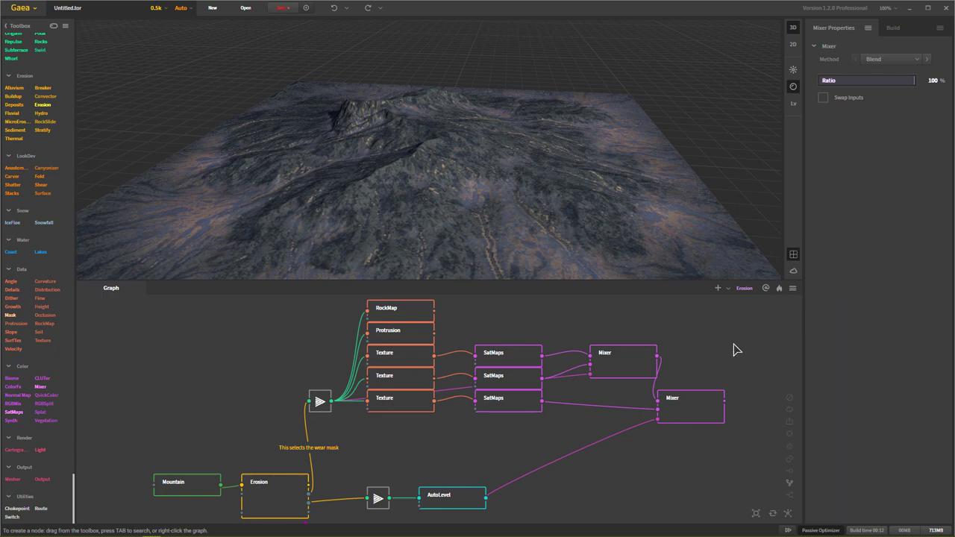
pyautogui.moveTo(680, 487)
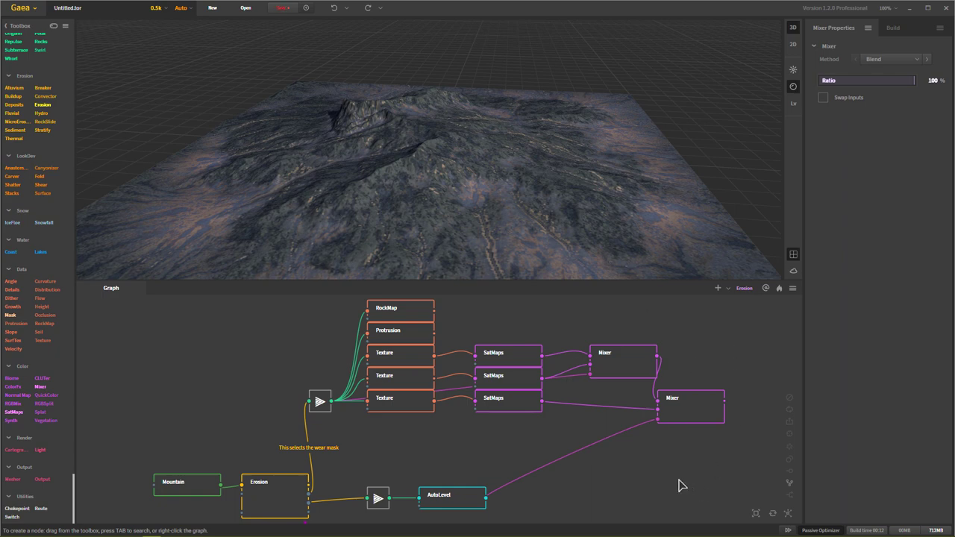